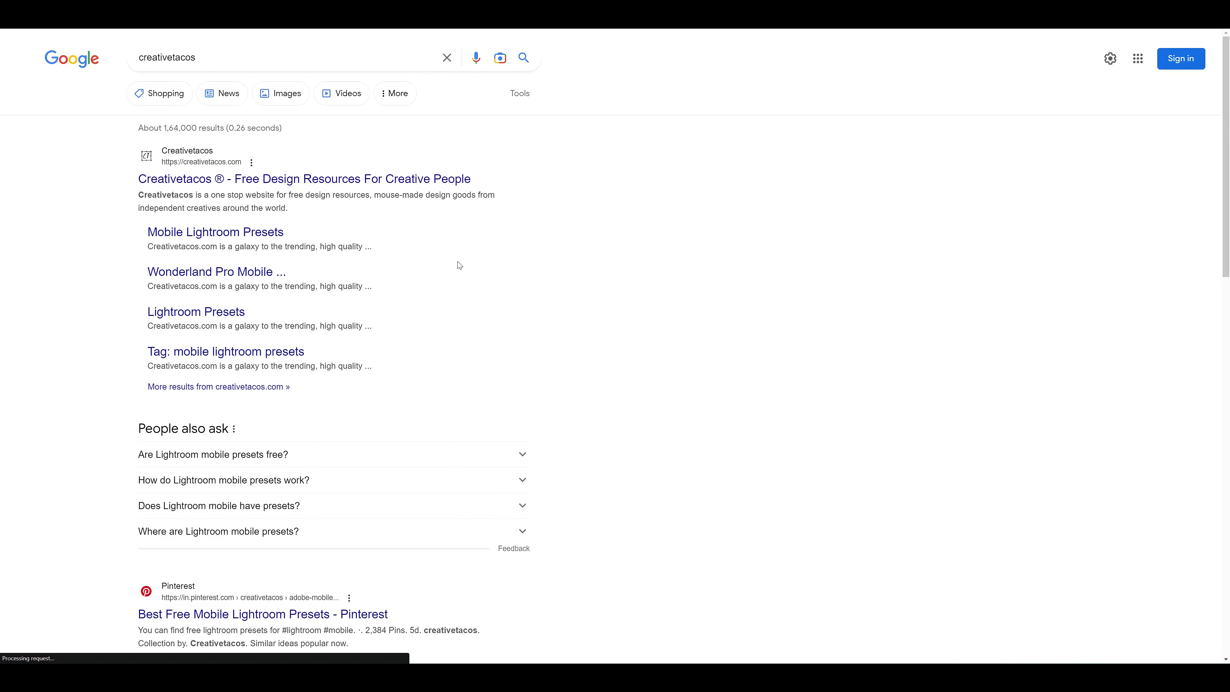
- Go to the Creativetacos homepage from the results, decline the notification prompt and bring up site search
click(305, 179)
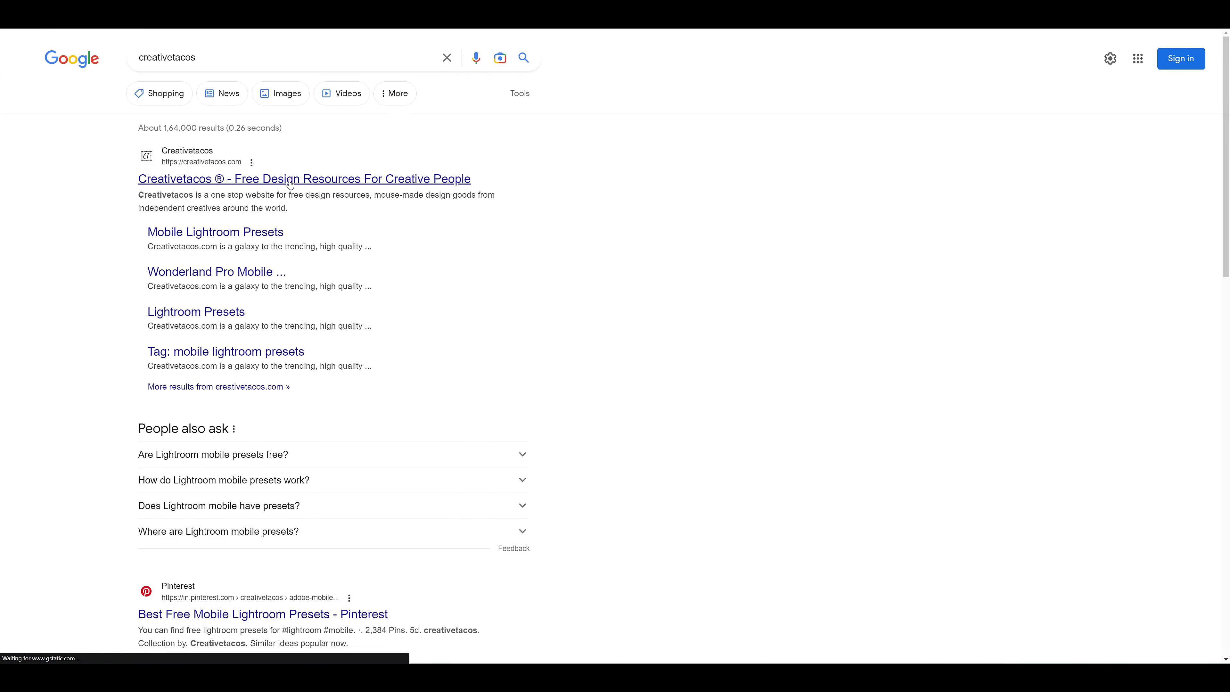
click(304, 179)
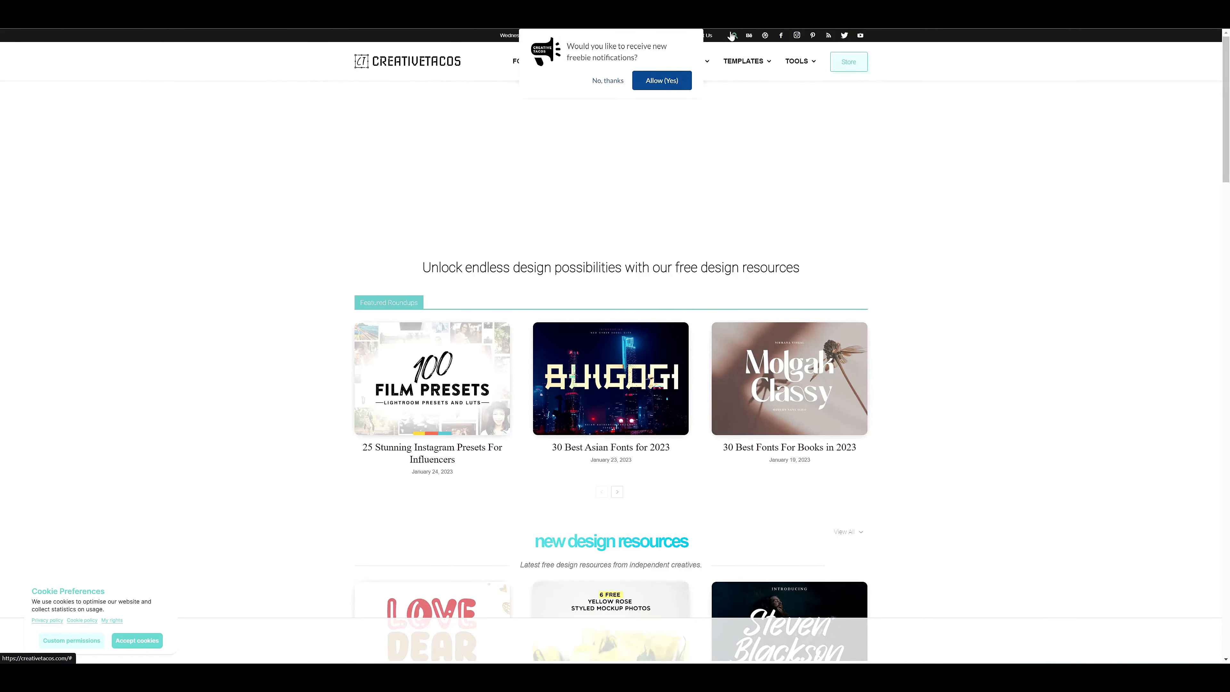
click(631, 62)
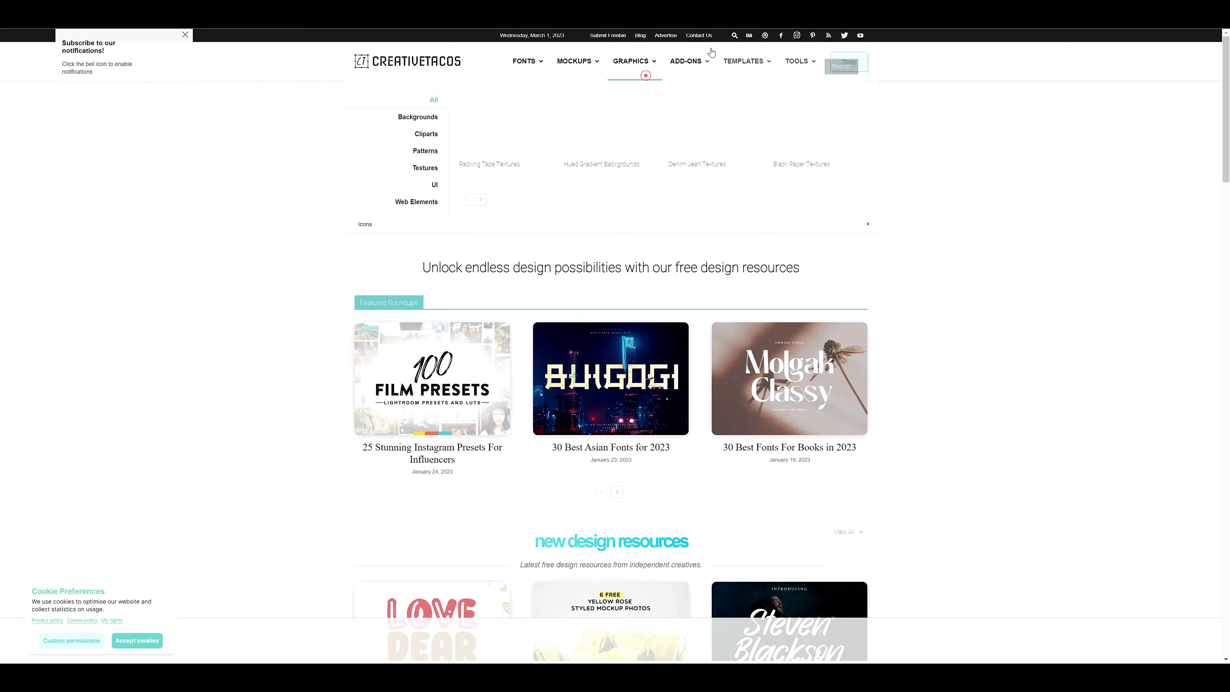
click(798, 61)
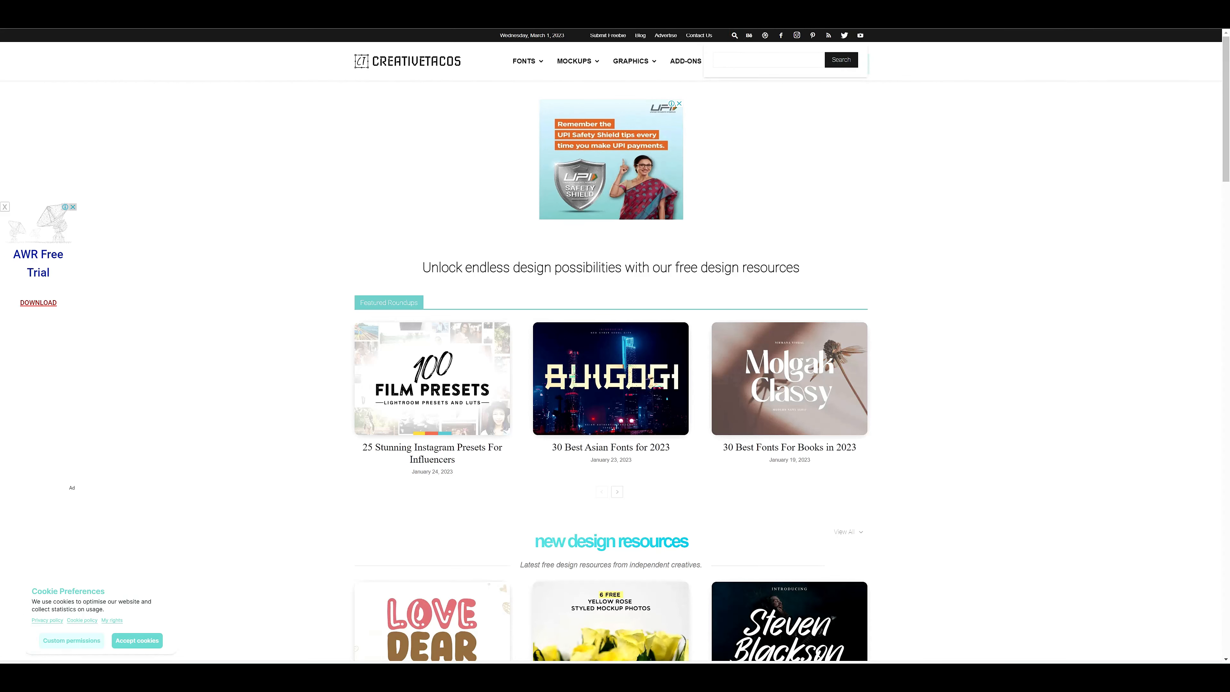
- Search the site for 'insta blogger' and open the Insta Blogger Mobile and Desktop Lightroom Presets page
text(insta b)
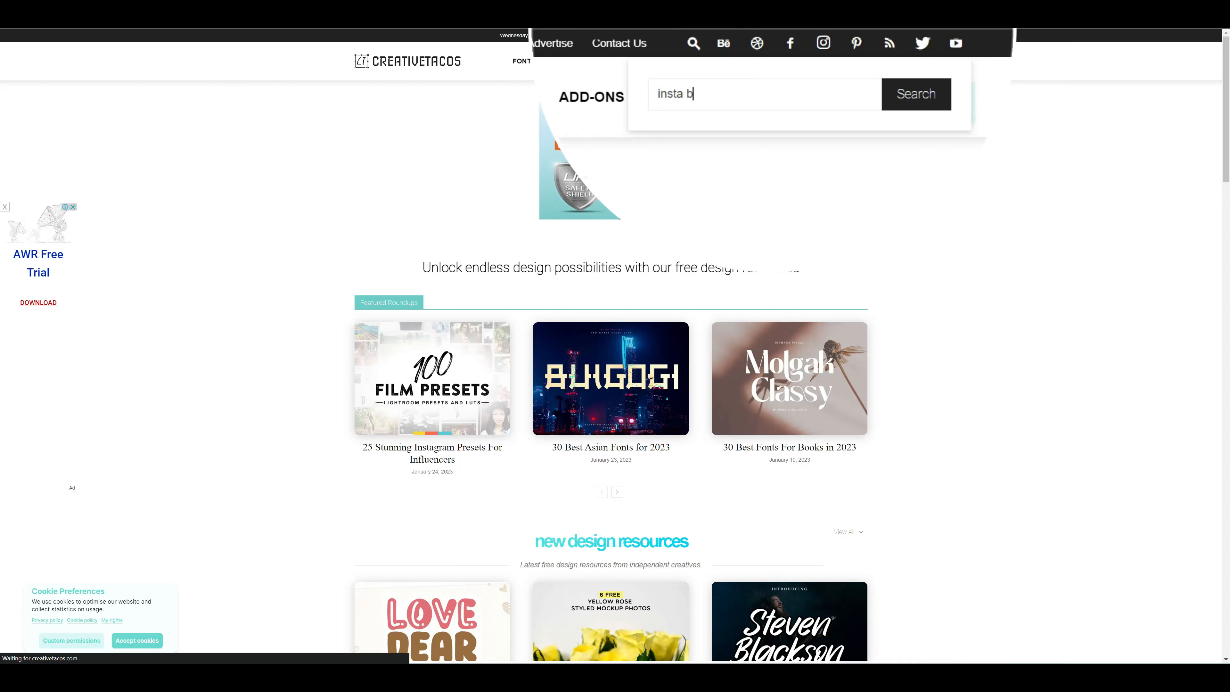
text(logger)
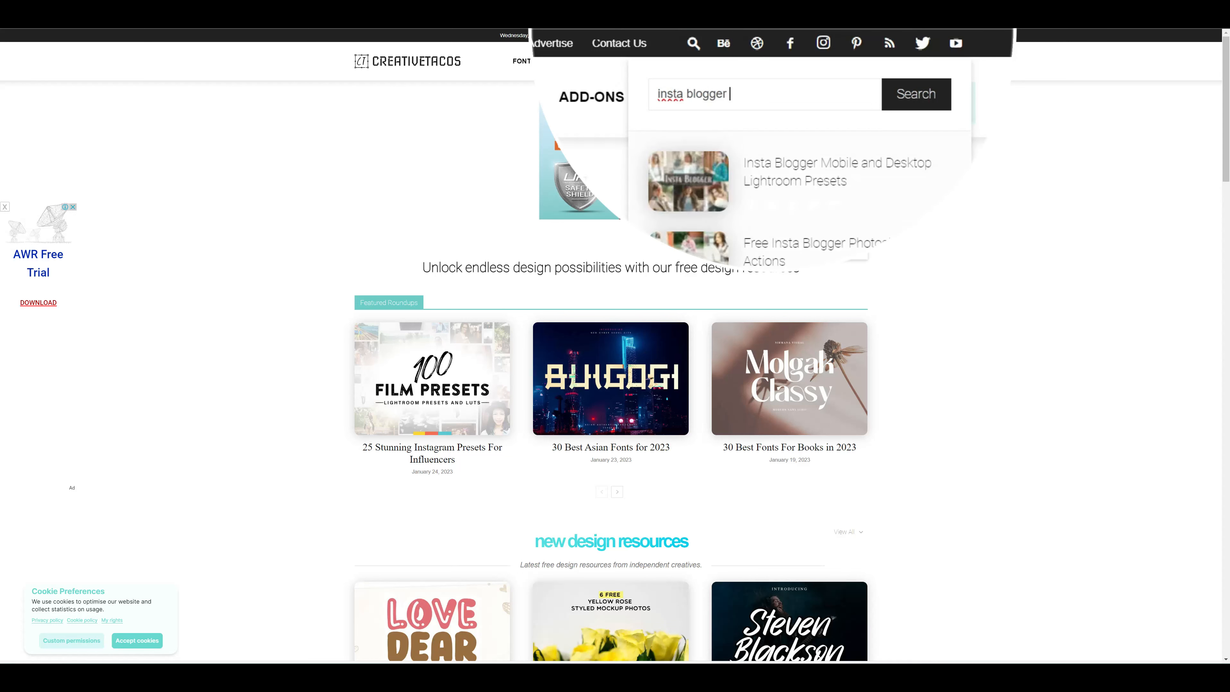
click(706, 192)
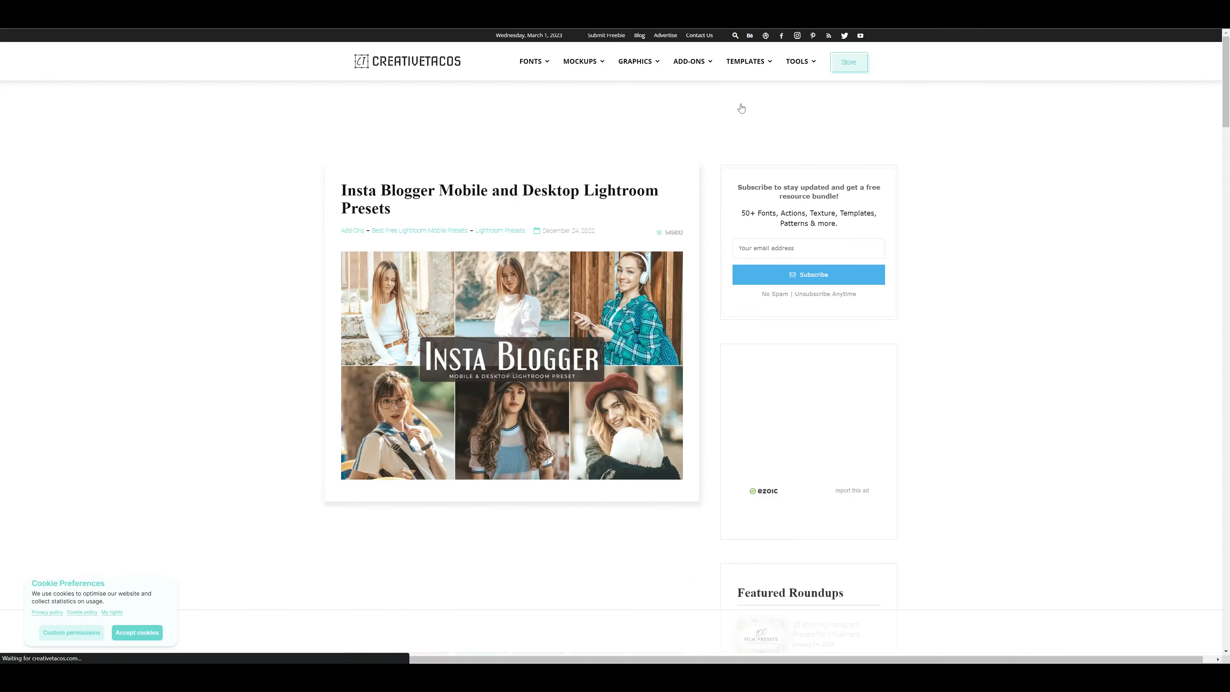
scroll(down, 3)
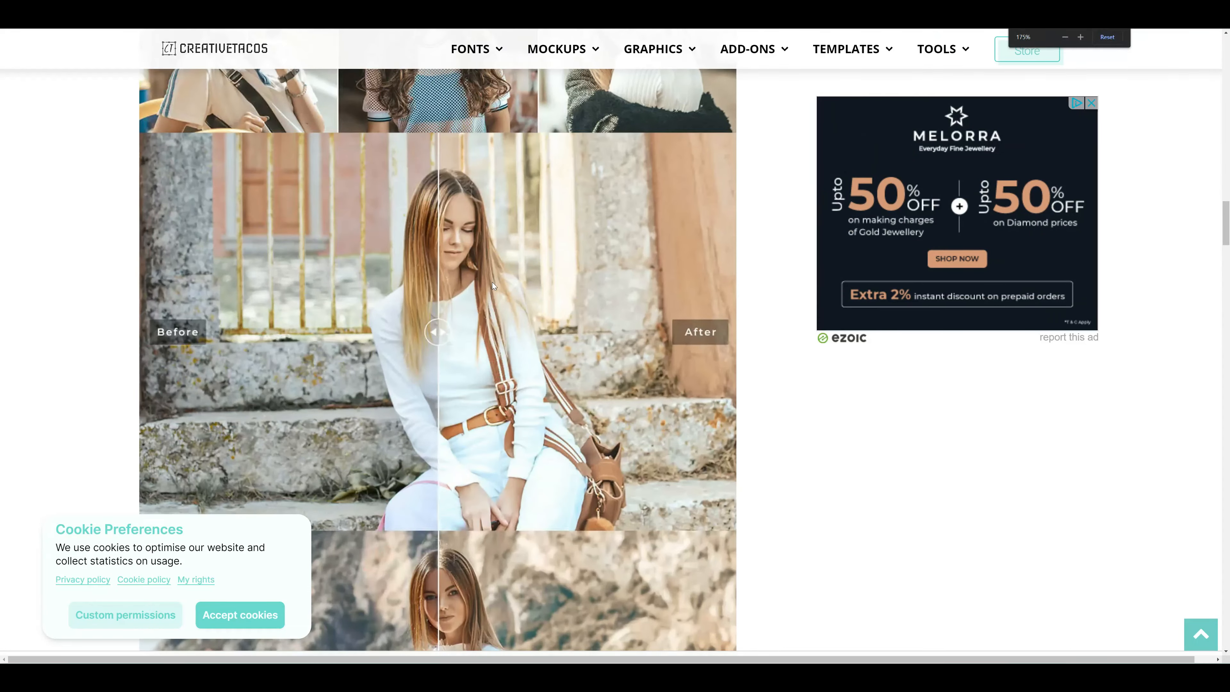
scroll(down, 3)
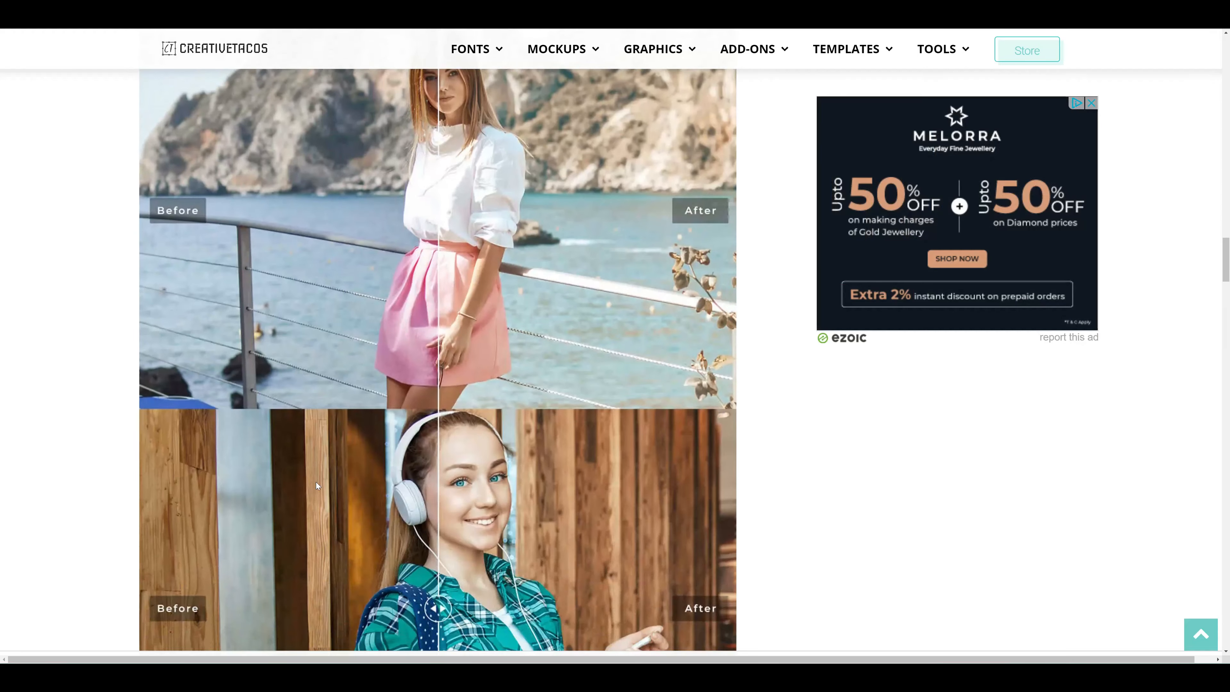
scroll(down, 3)
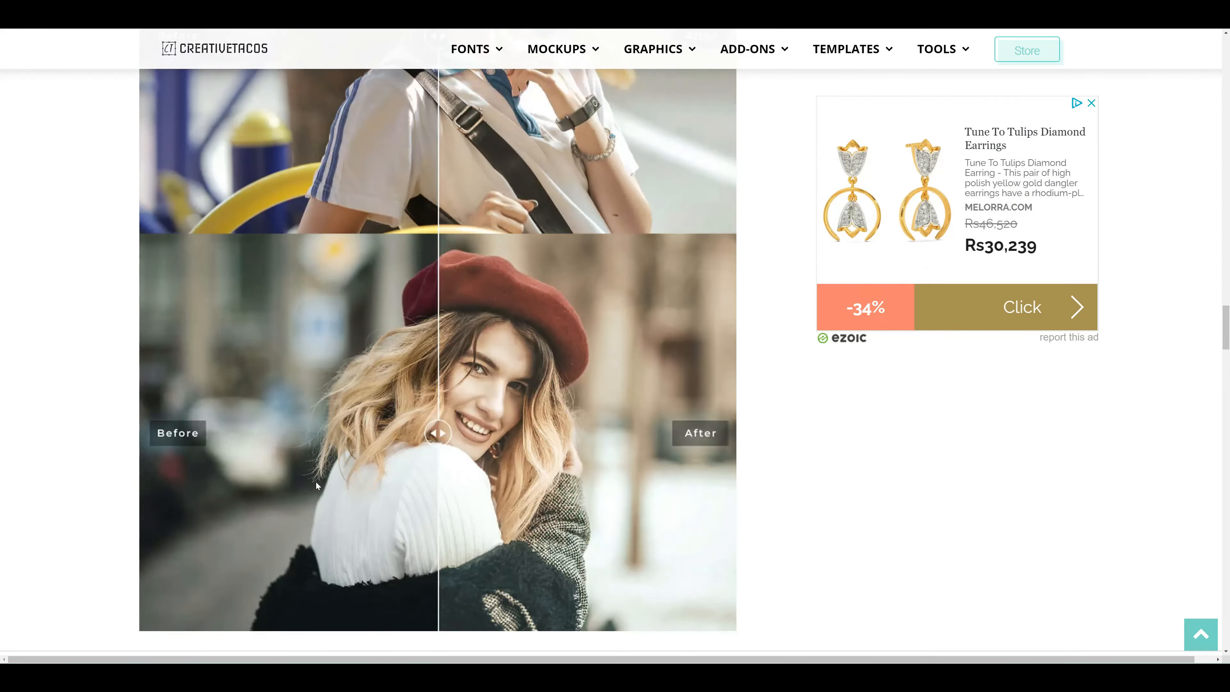
scroll(down, 3)
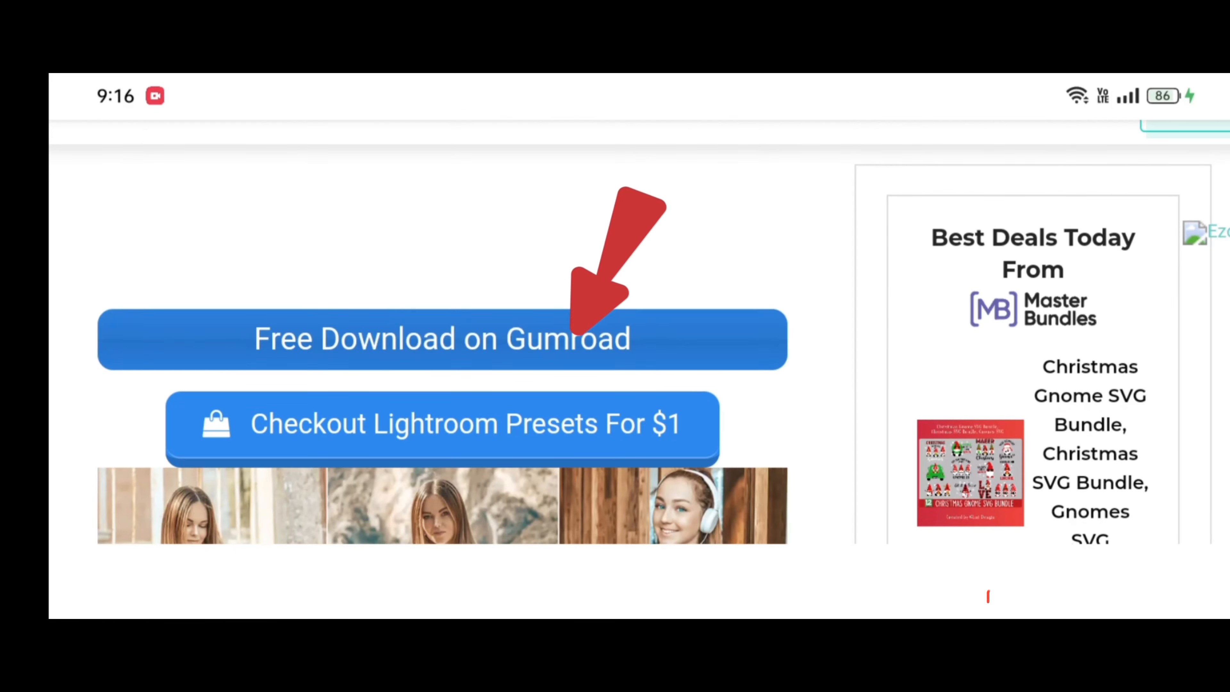
- Claim the Insta Blogger presets on Gumroad at zero price and reach the receipt page
click(441, 339)
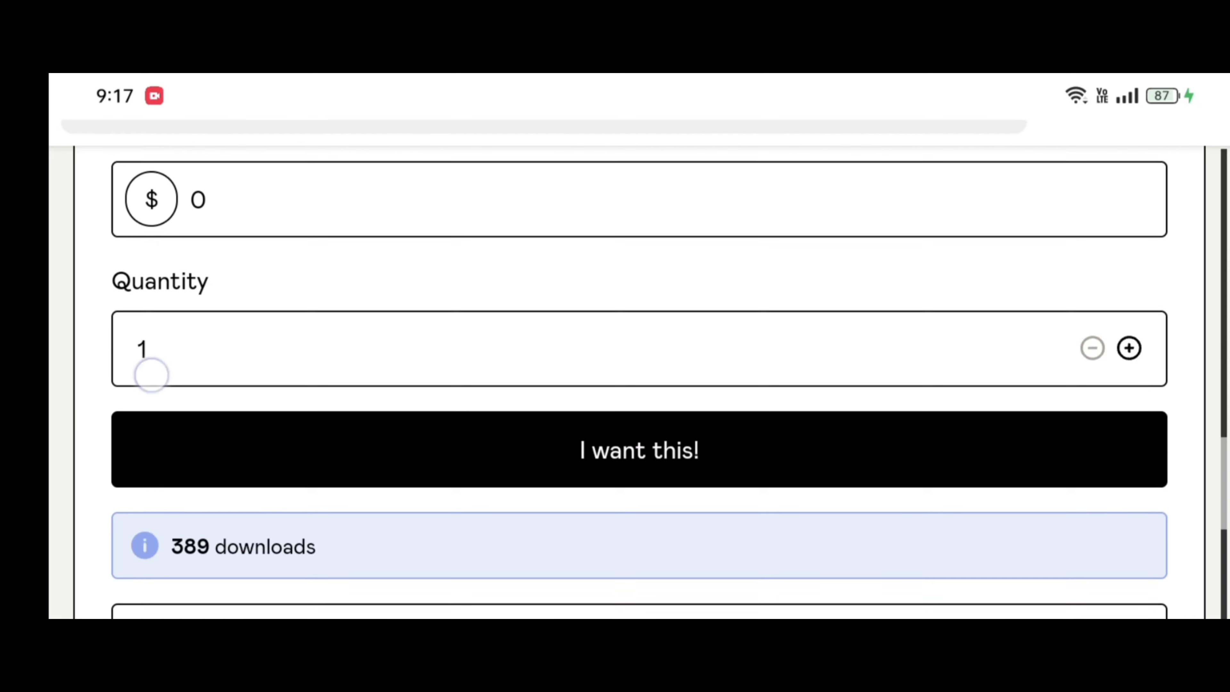
scroll(down, 3)
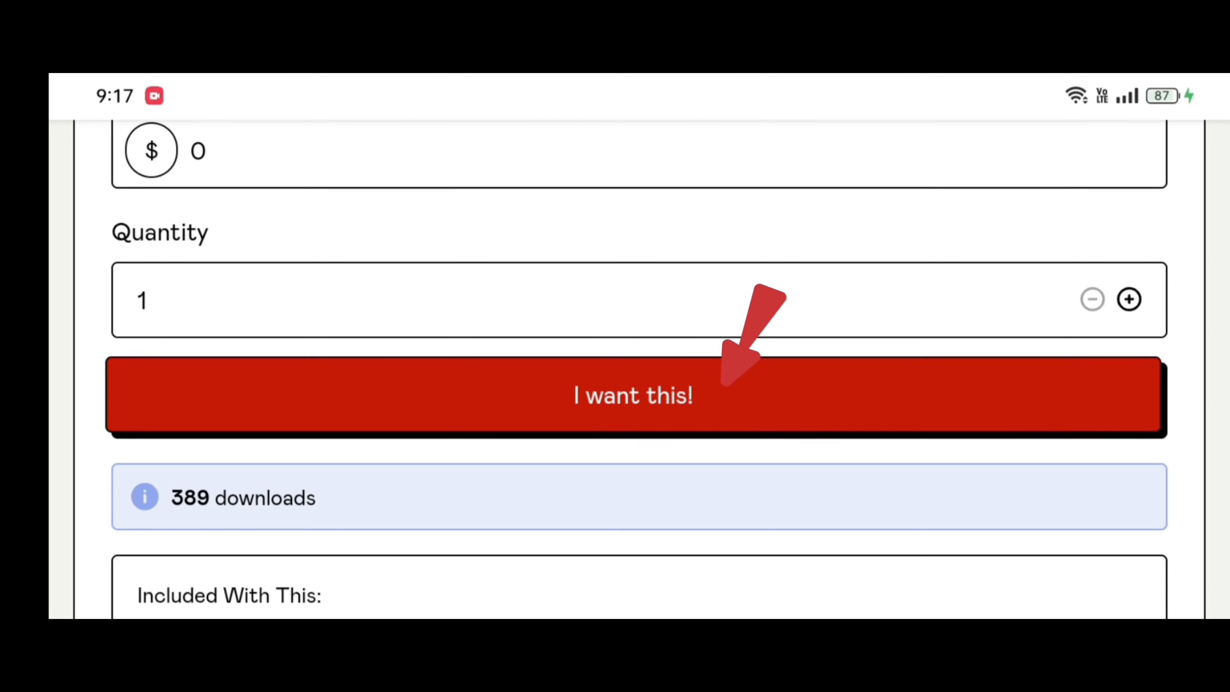
click(632, 396)
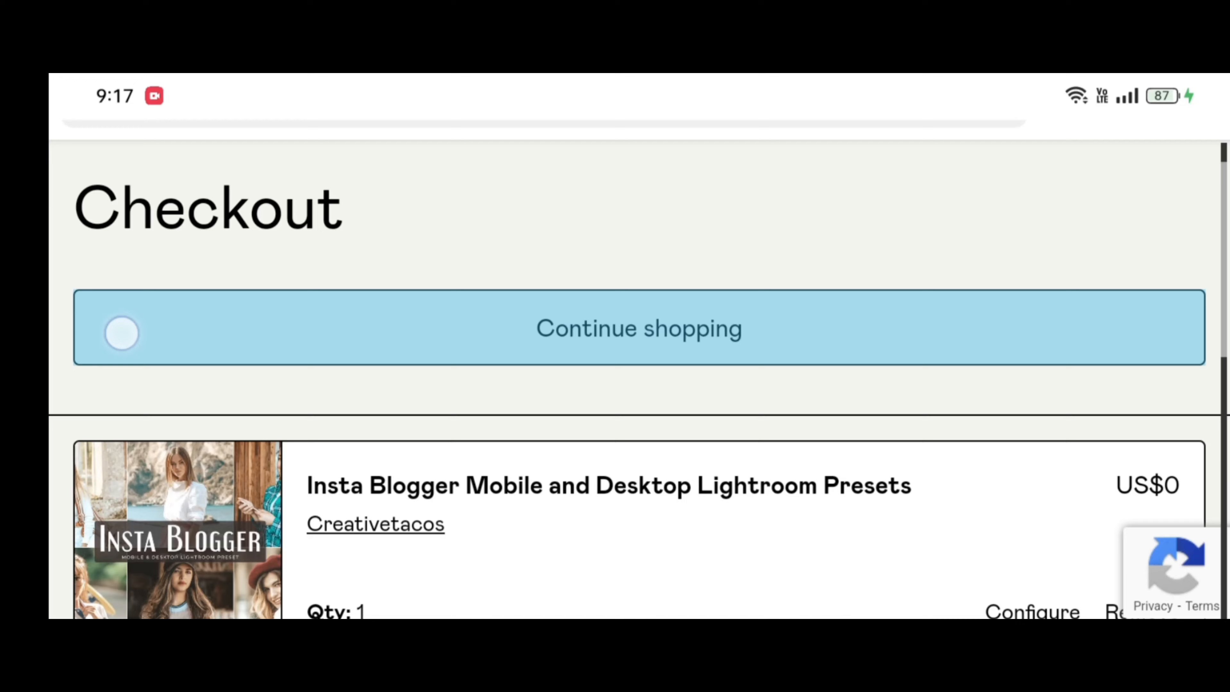
scroll(down, 3)
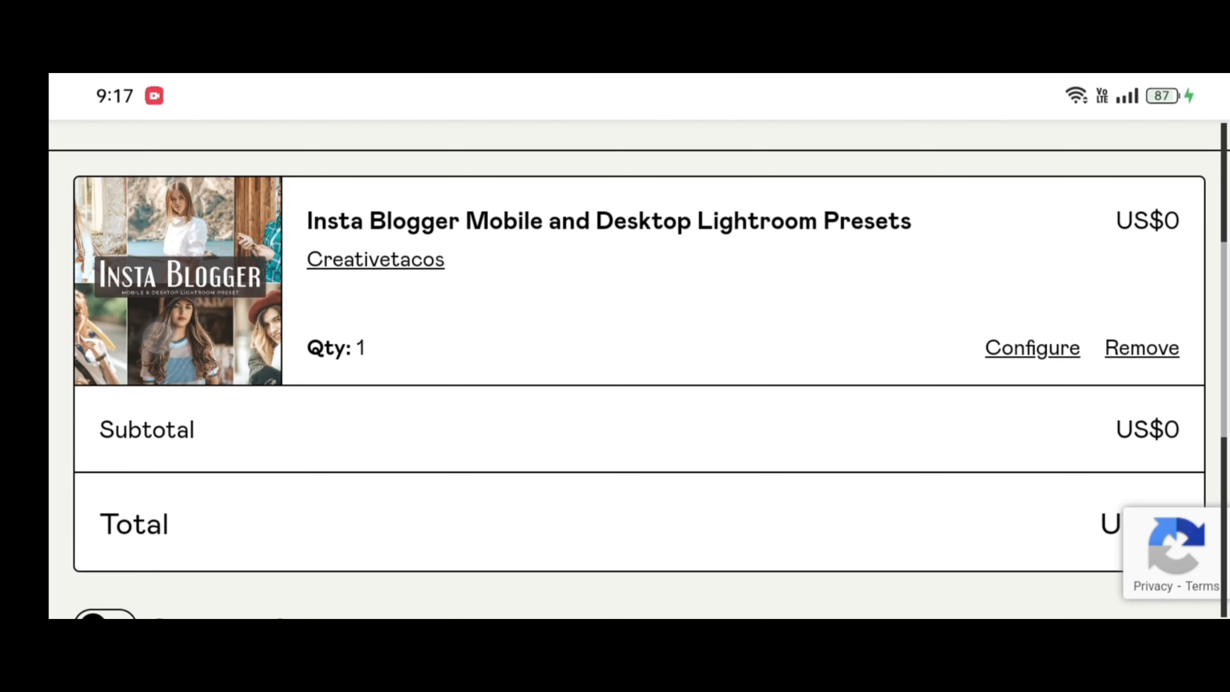
scroll(down, 3)
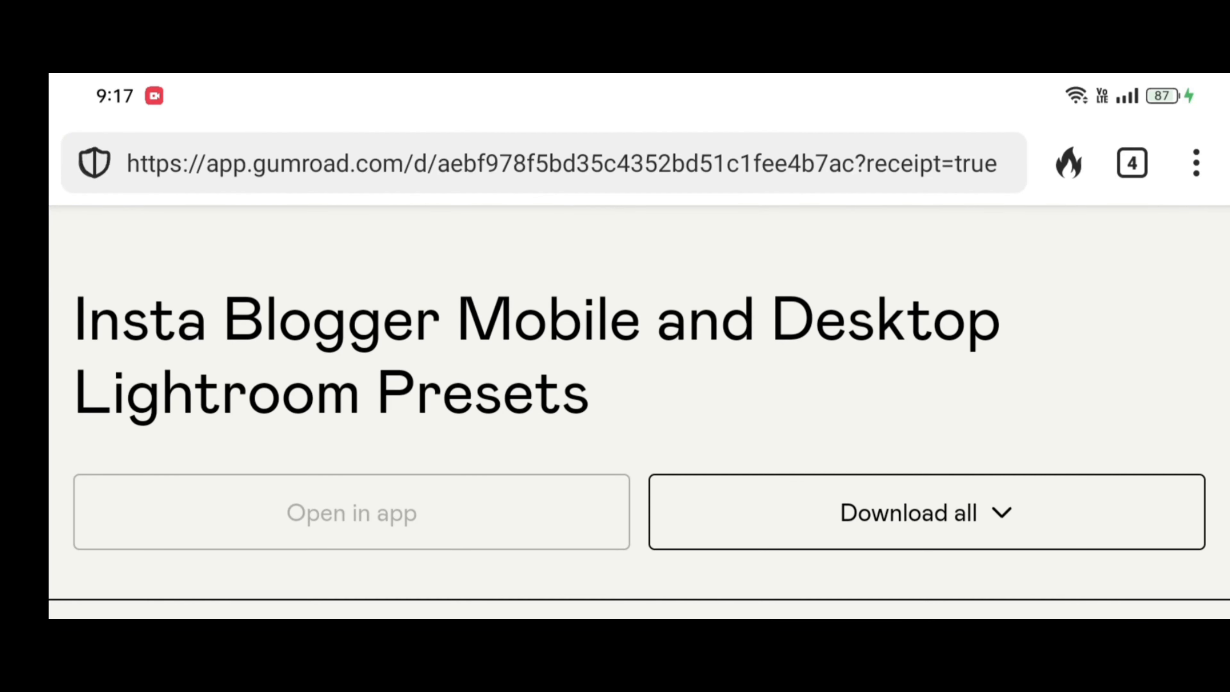
- Download the free Insta Blogger ZIP (4.2 MB) from the Gumroad receipt page
scroll(down, 3)
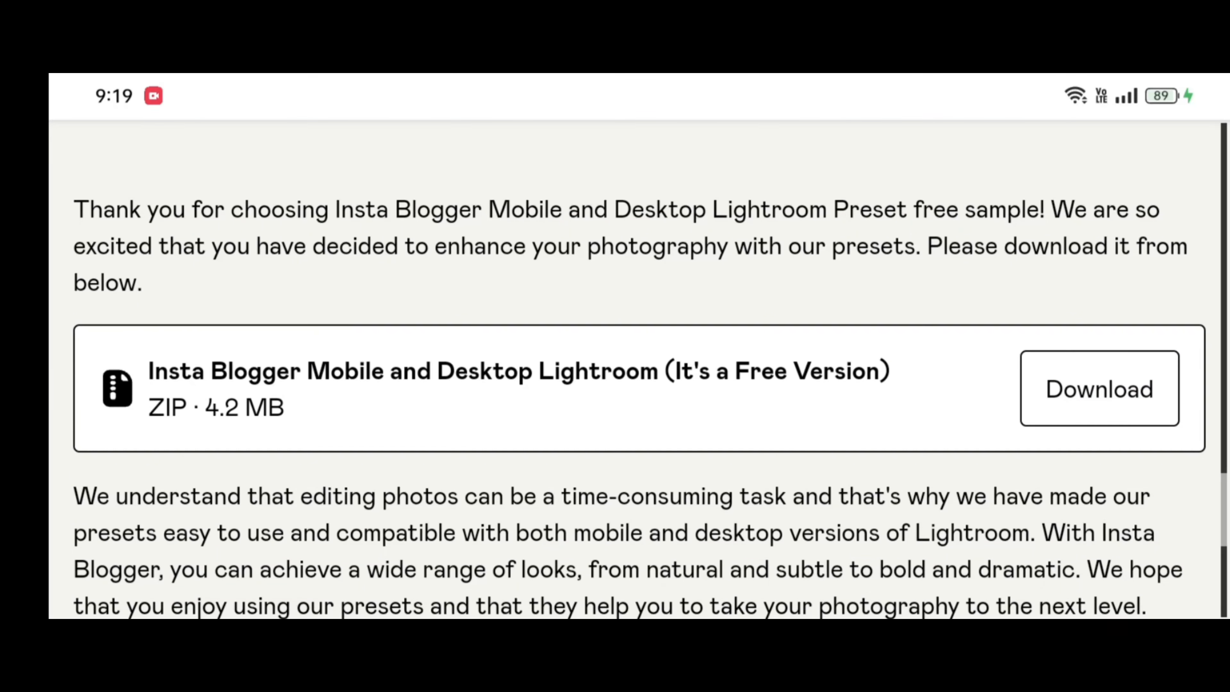
click(1098, 387)
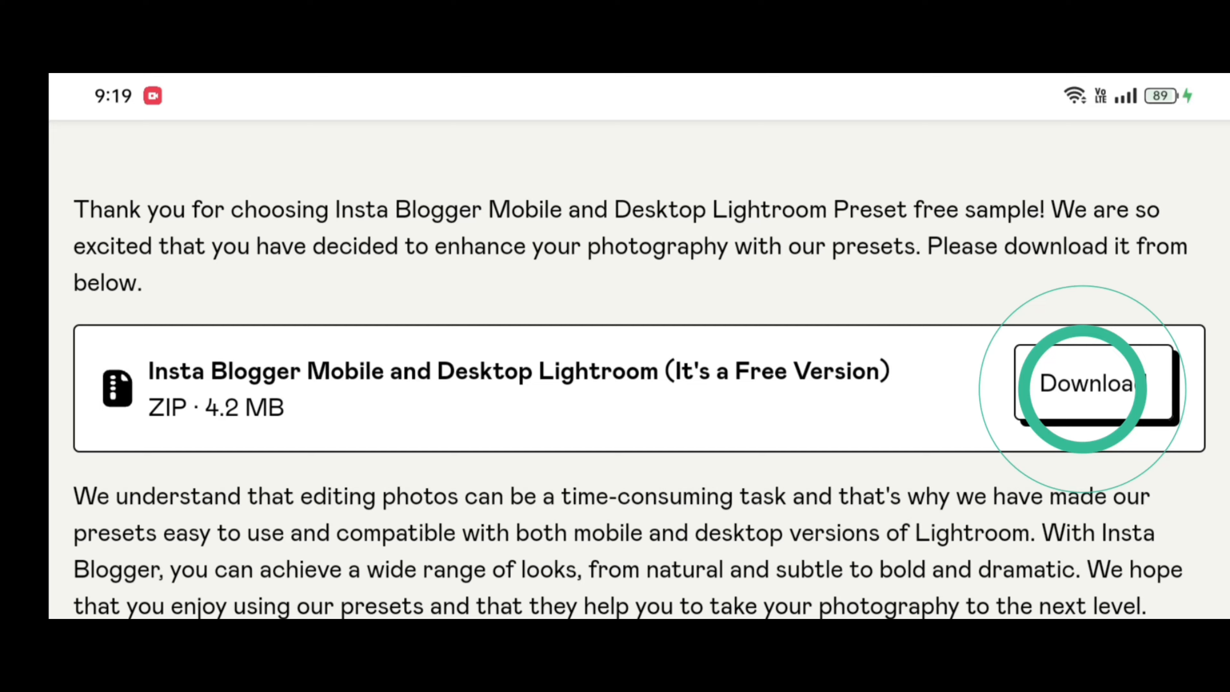
click(1087, 384)
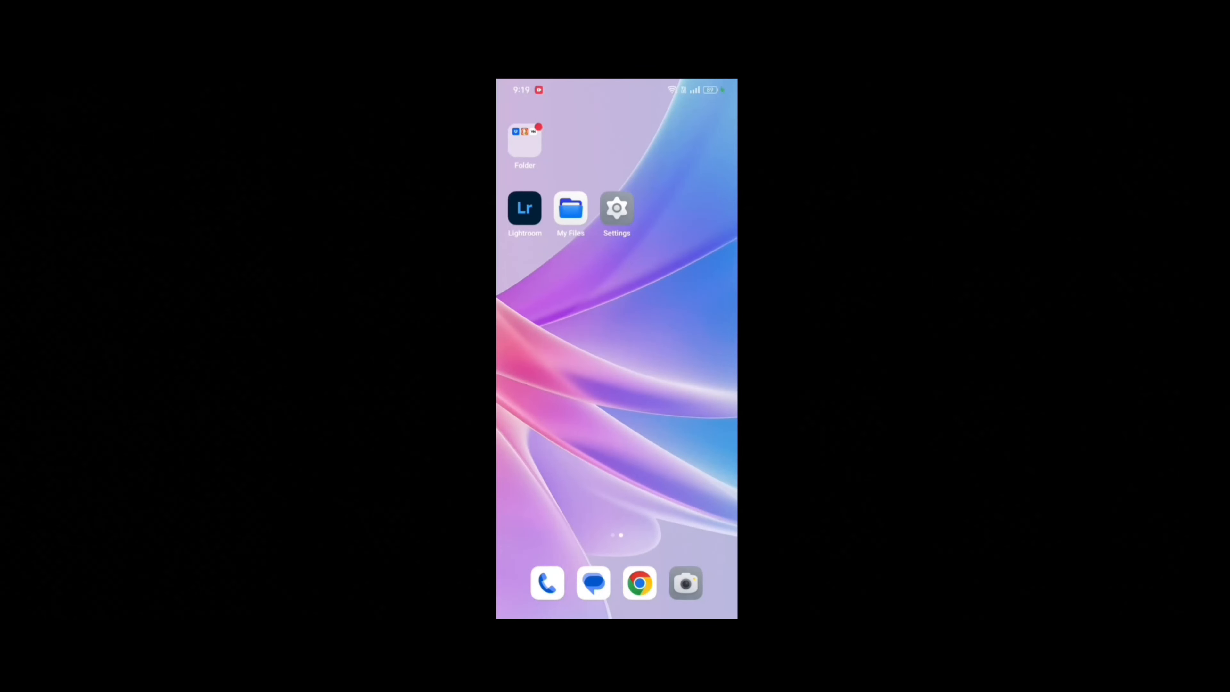
- In My Files, browse Archives and open the downloaded Free Insta Blogger ZIP
click(570, 207)
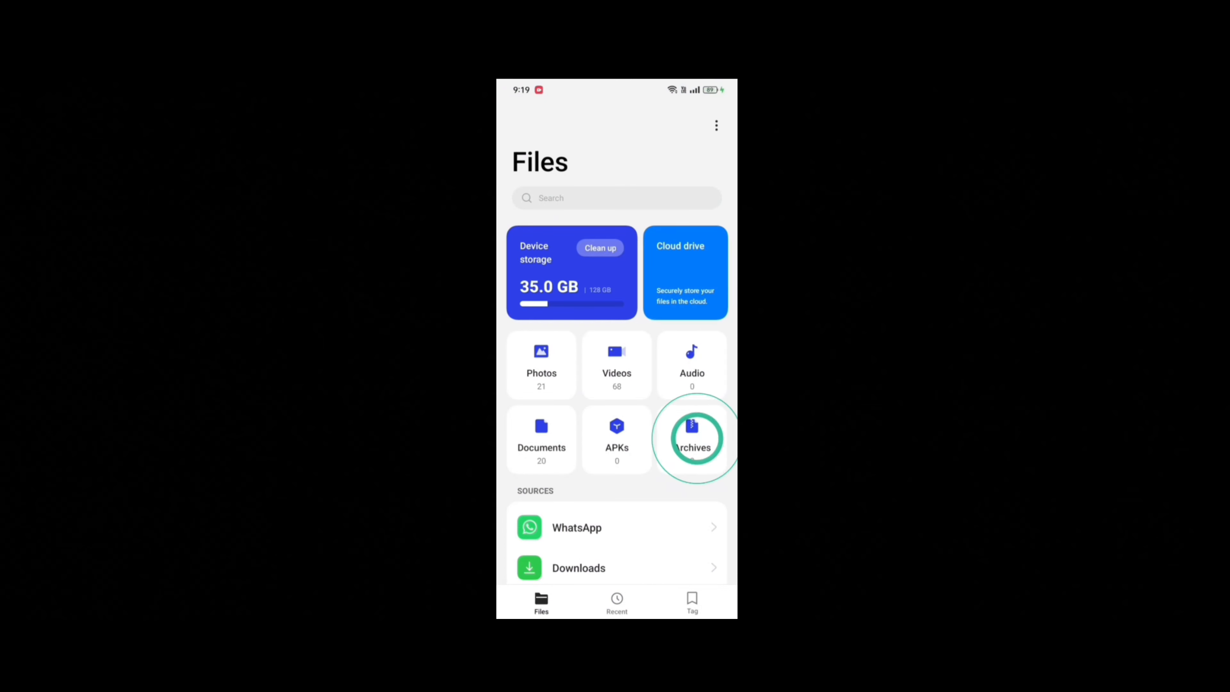
click(691, 437)
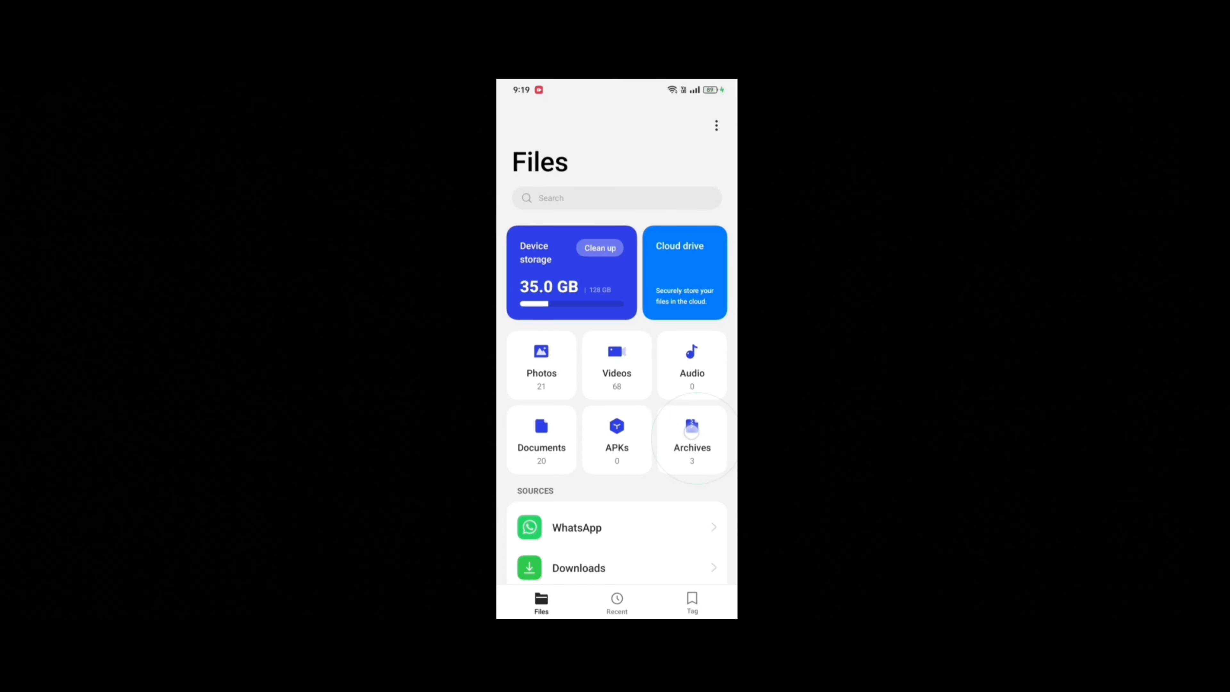
click(691, 436)
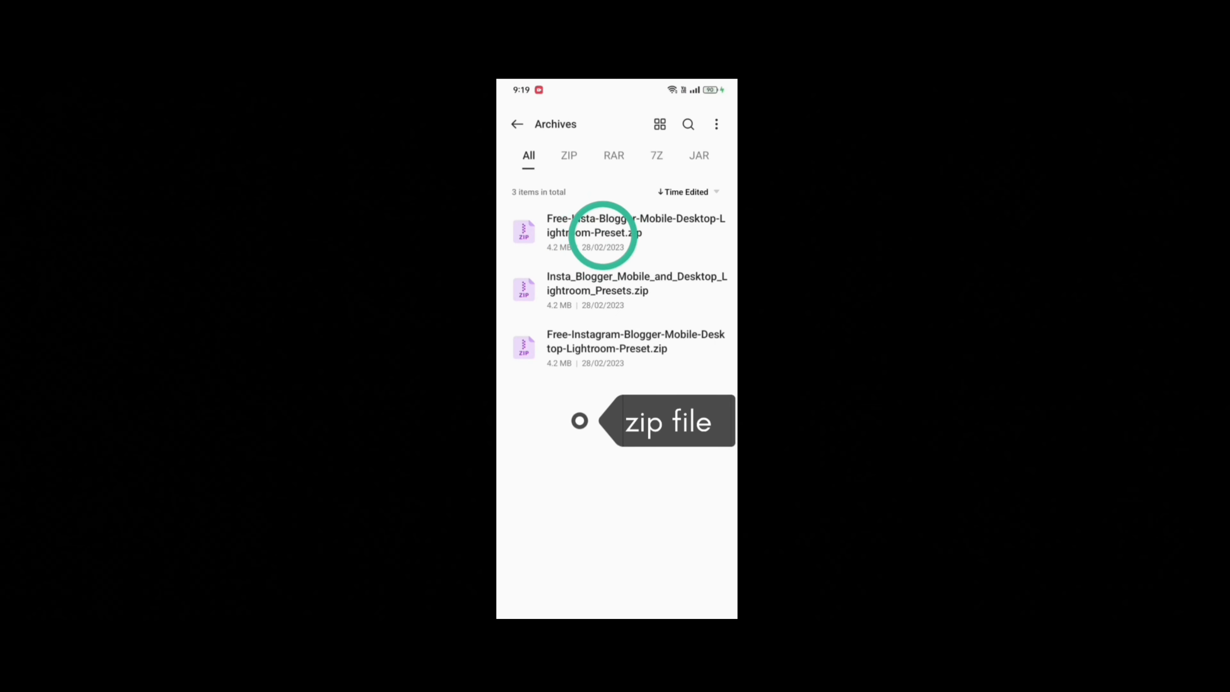
click(620, 226)
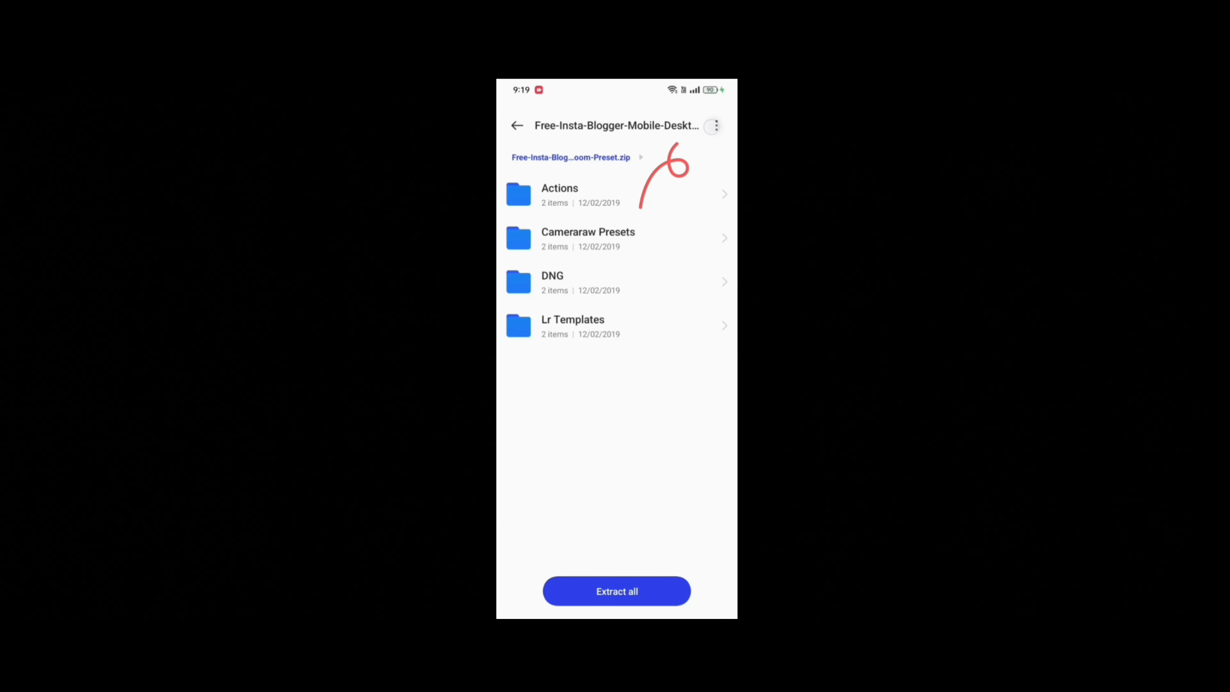
- Extract all four folders to the parent folder and open Insta Blogger Preset 2.dng in Lightroom
click(713, 125)
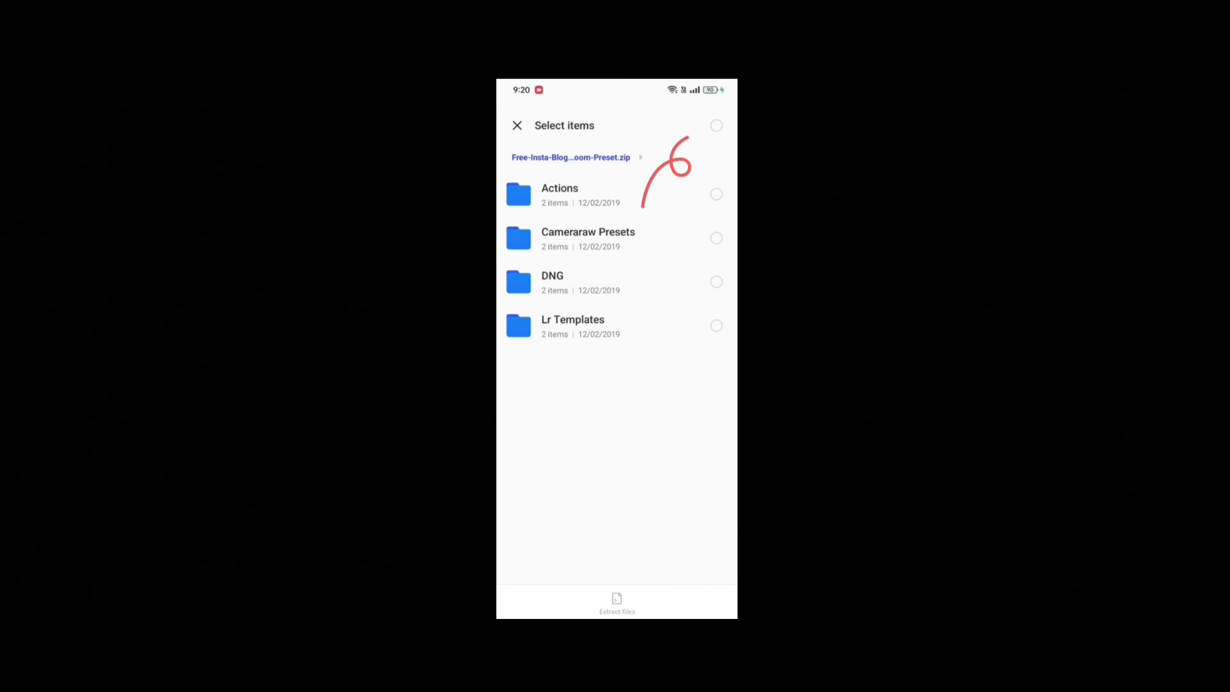
click(616, 602)
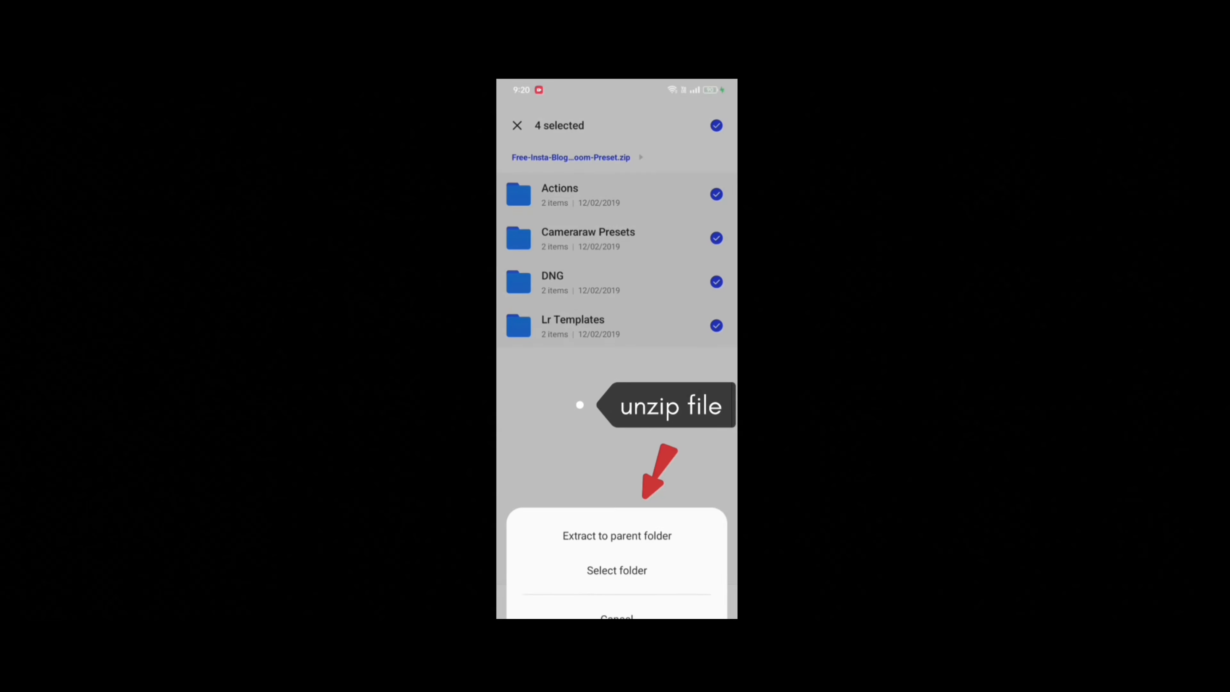
click(616, 536)
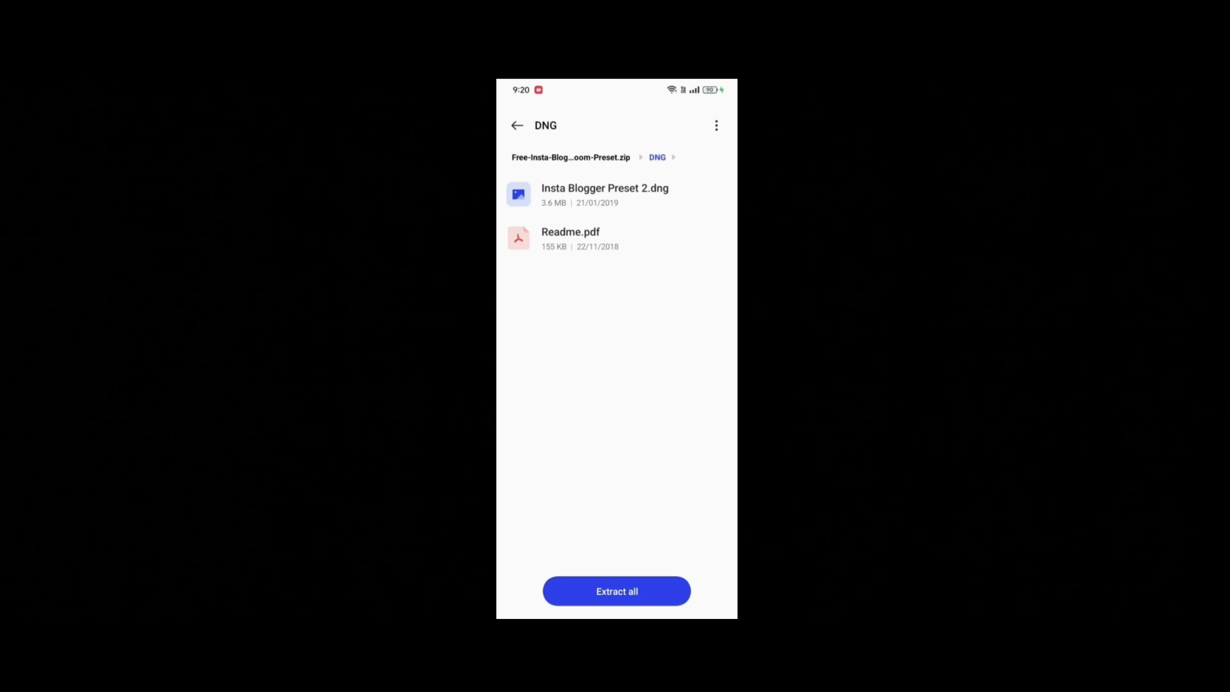
click(604, 195)
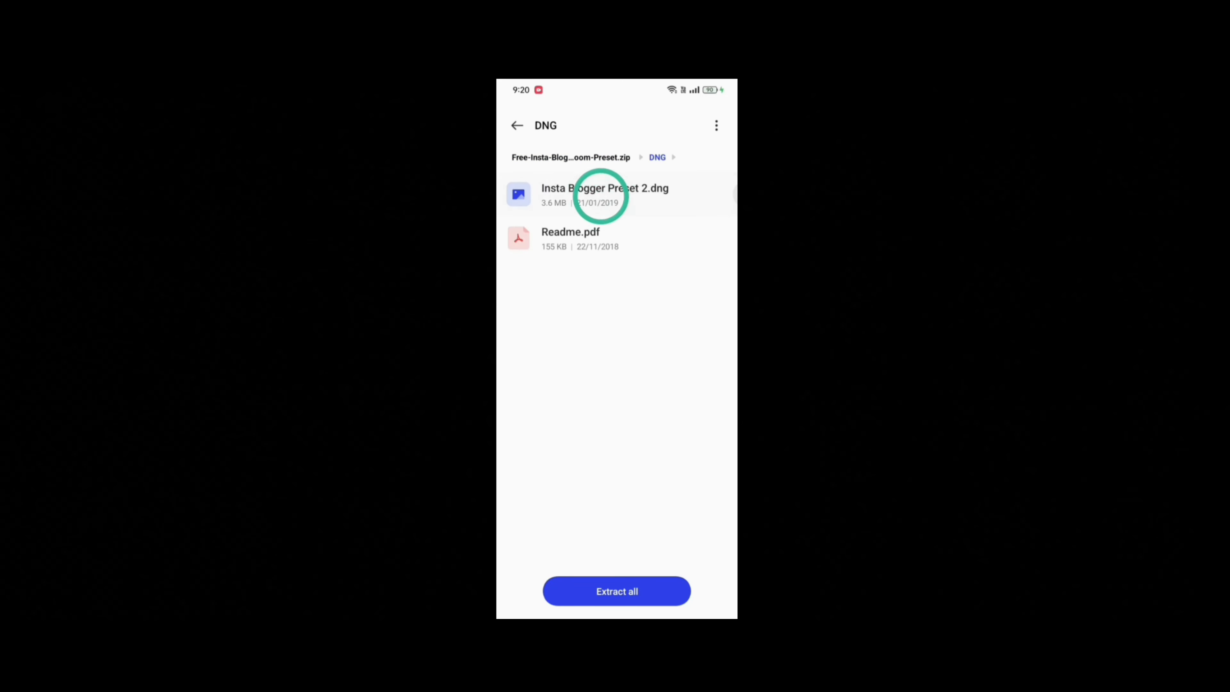
click(604, 194)
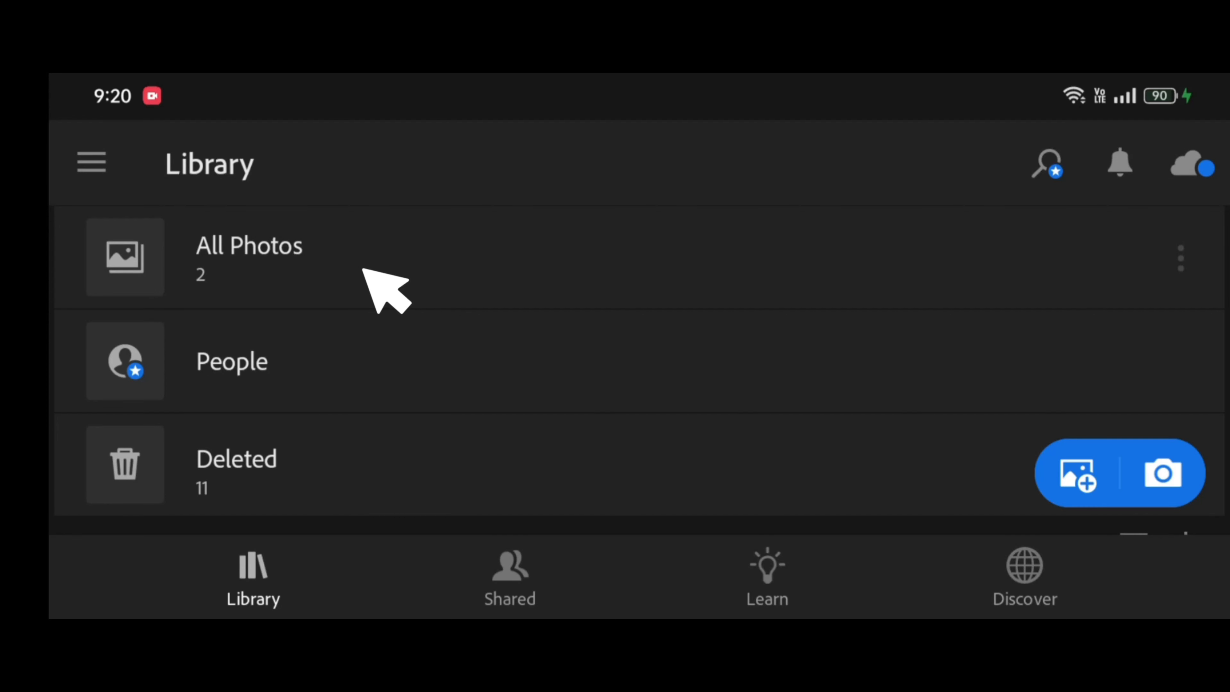
- Add the preset DNG to All Photos from device files and open the imported seaside photo for editing
click(249, 256)
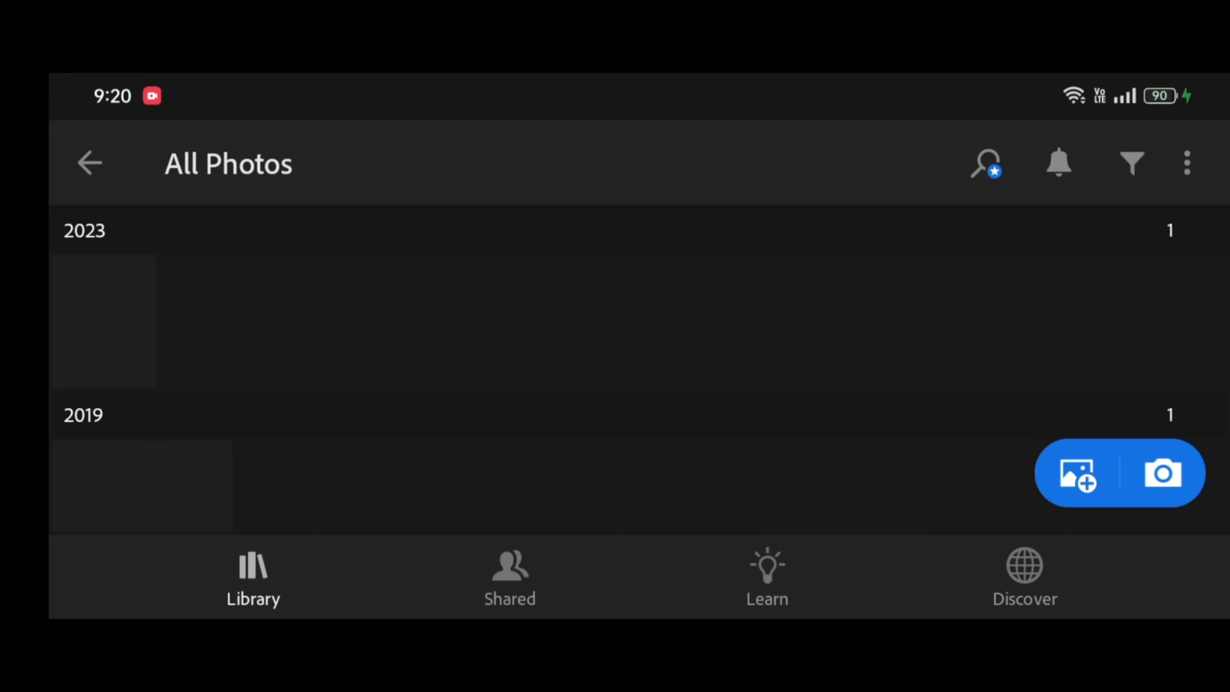
click(1186, 162)
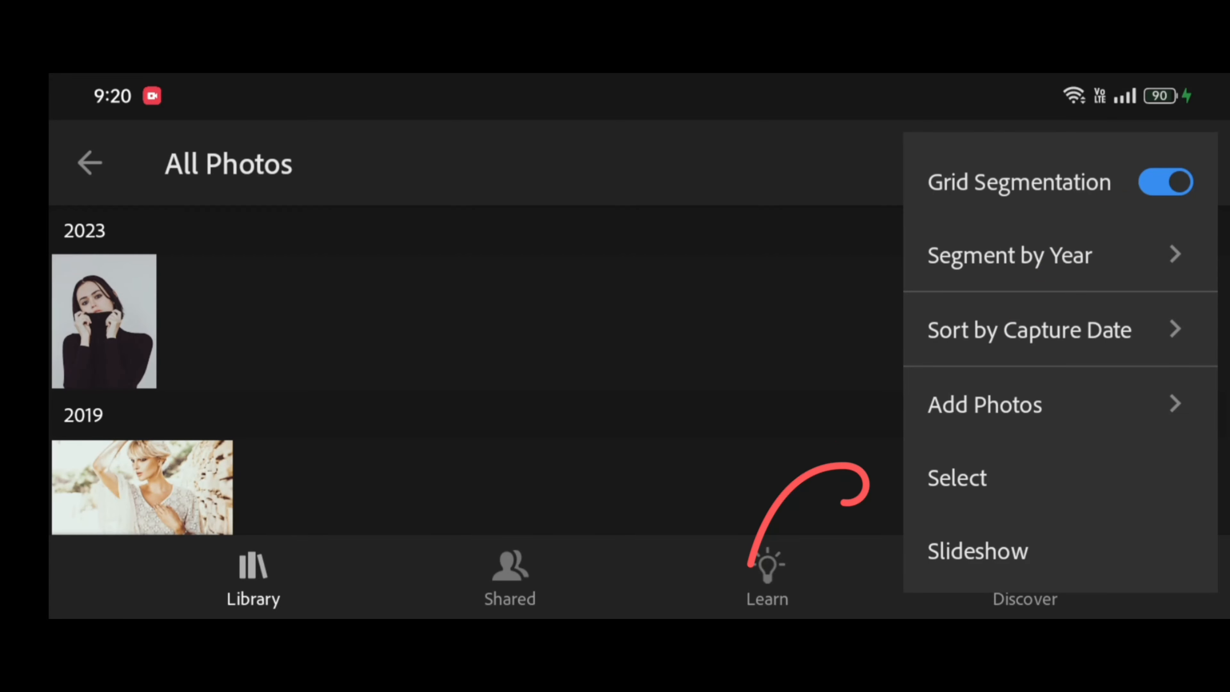
click(984, 405)
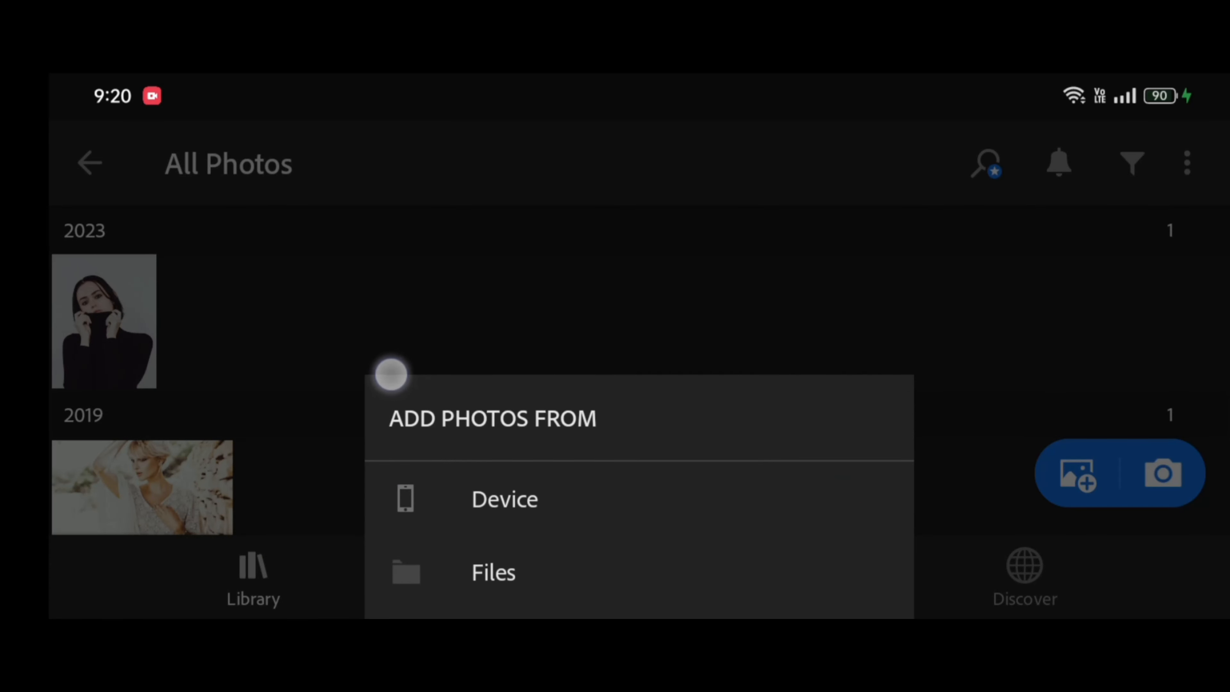
click(492, 572)
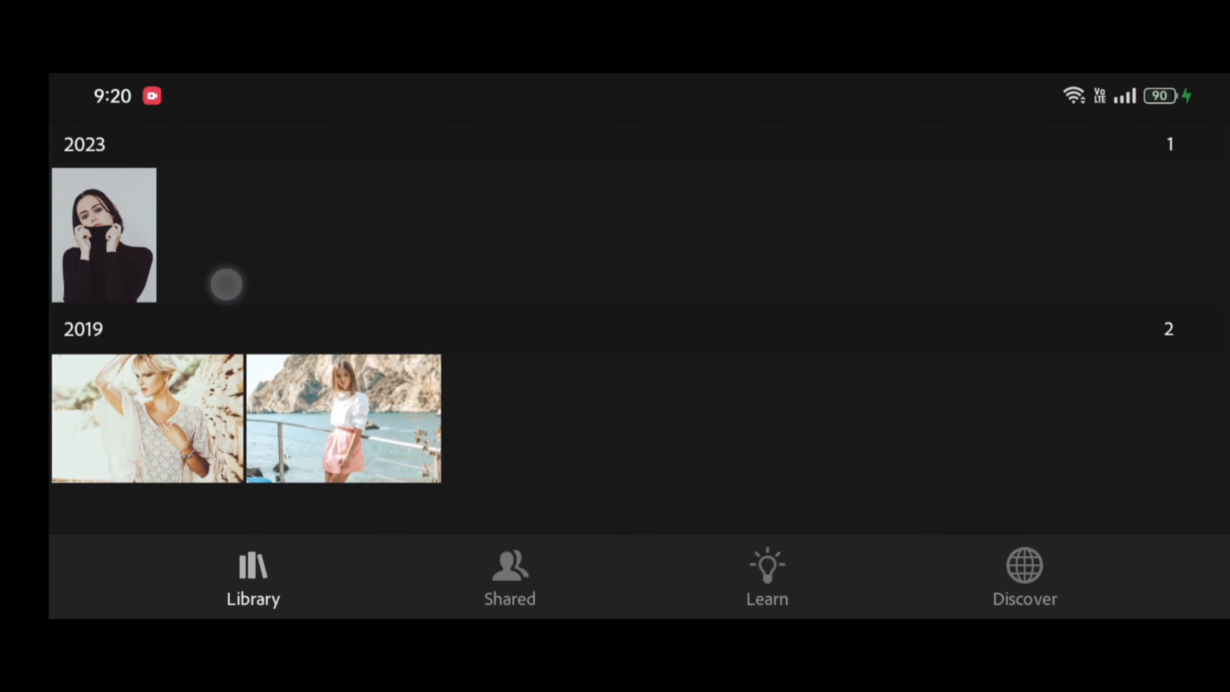
click(342, 431)
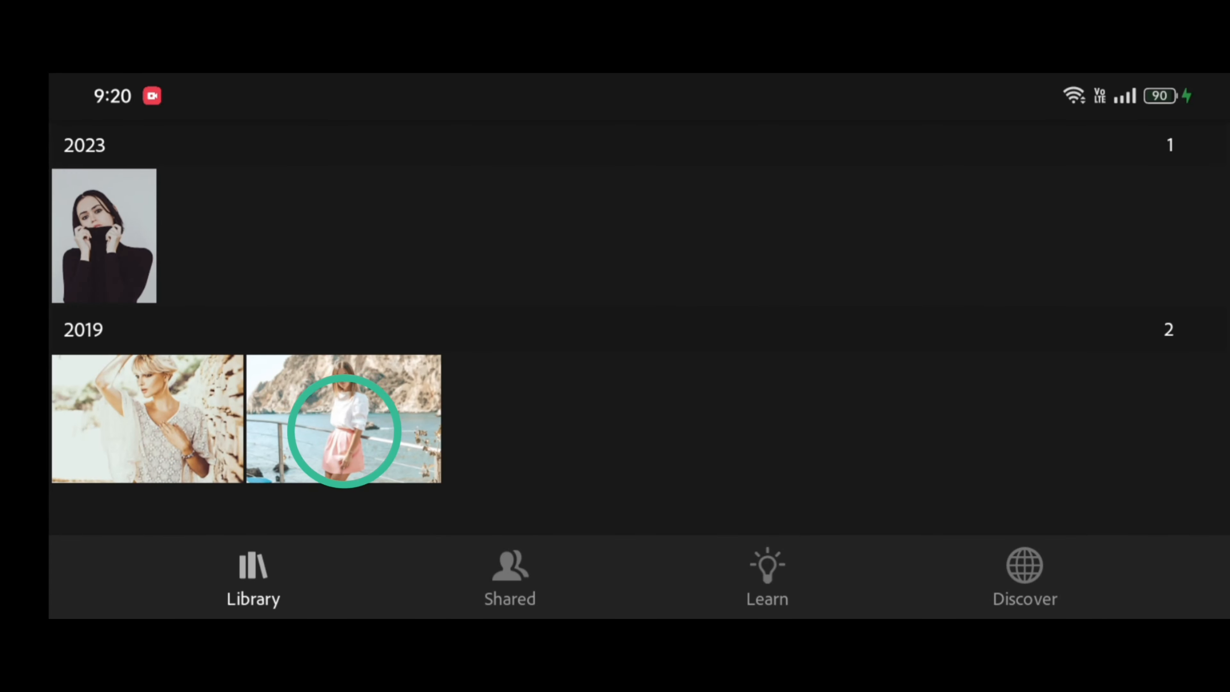
click(343, 419)
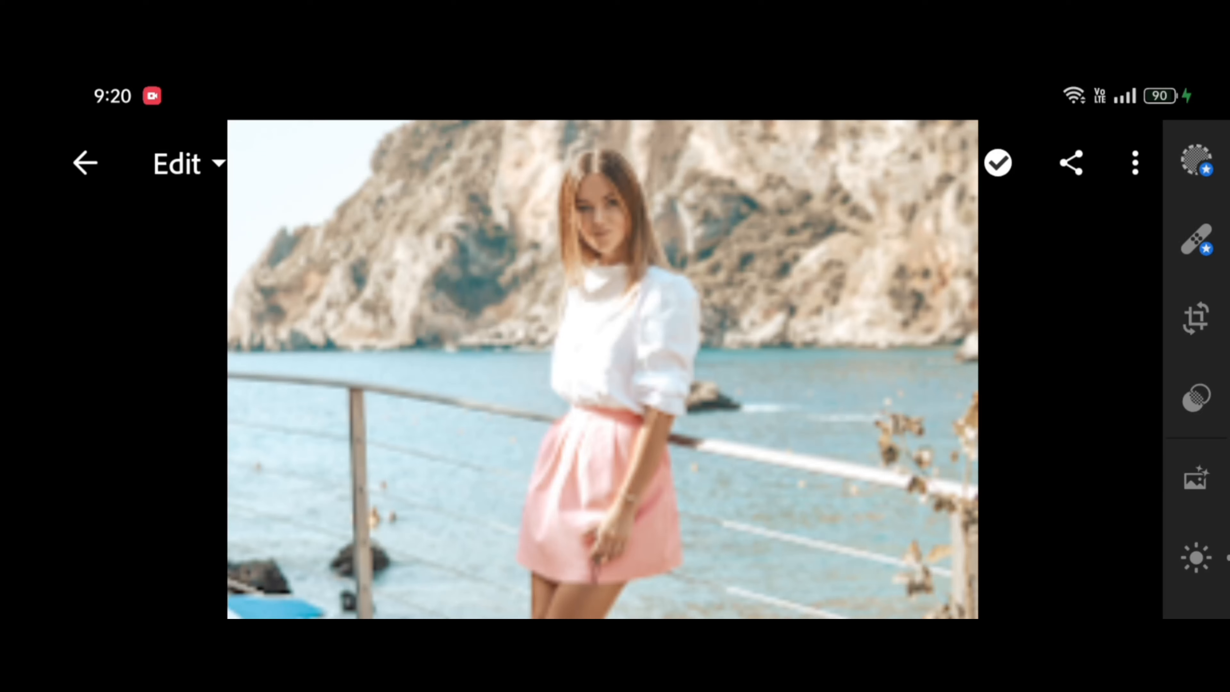
- Create a user preset named 'insta blogger' from the seaside photo's settings and save it
click(1134, 162)
text(insta blogger)
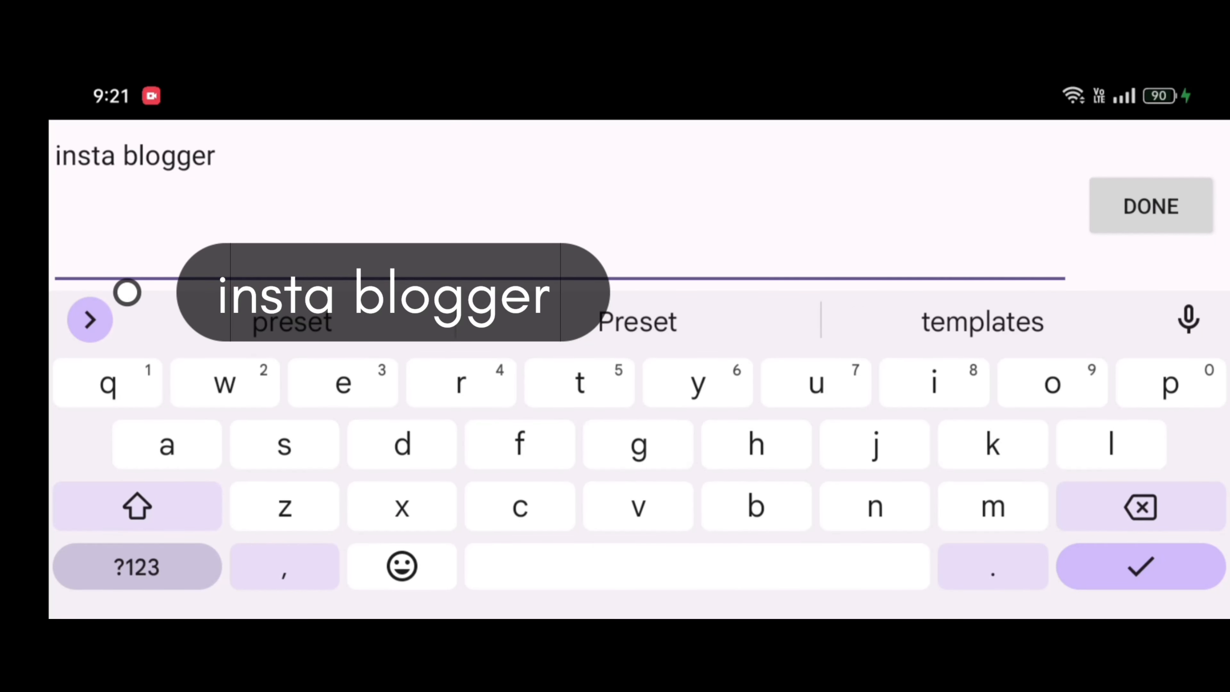
click(1150, 206)
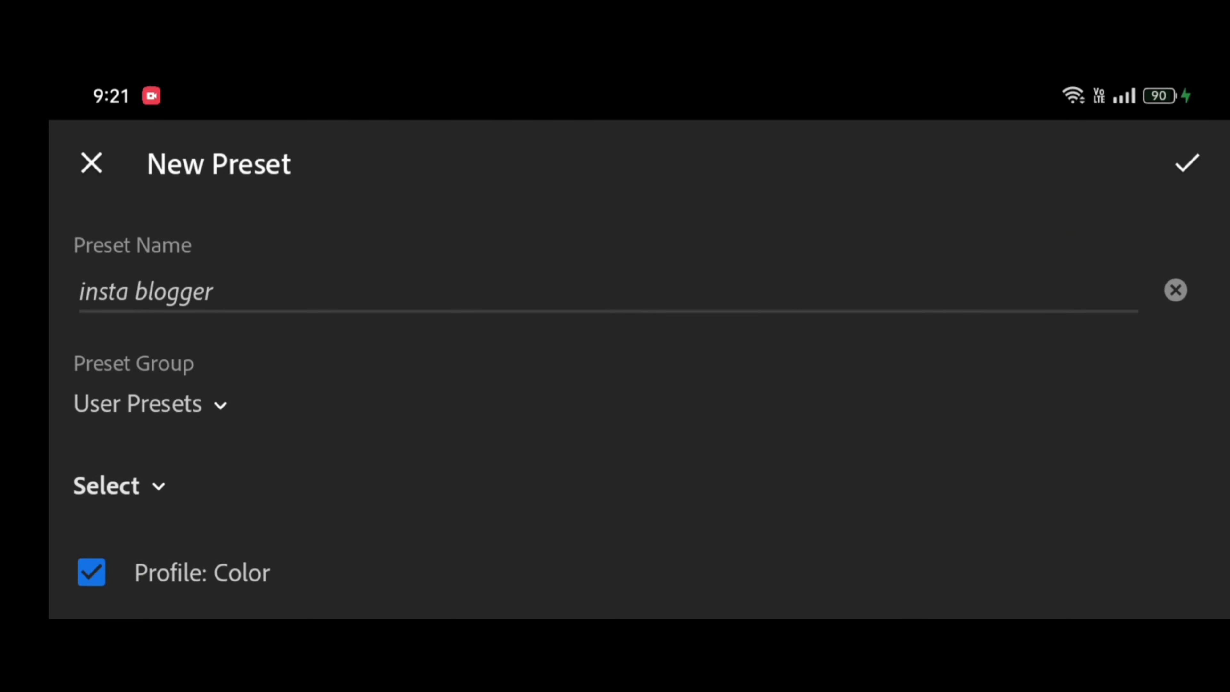
click(1186, 163)
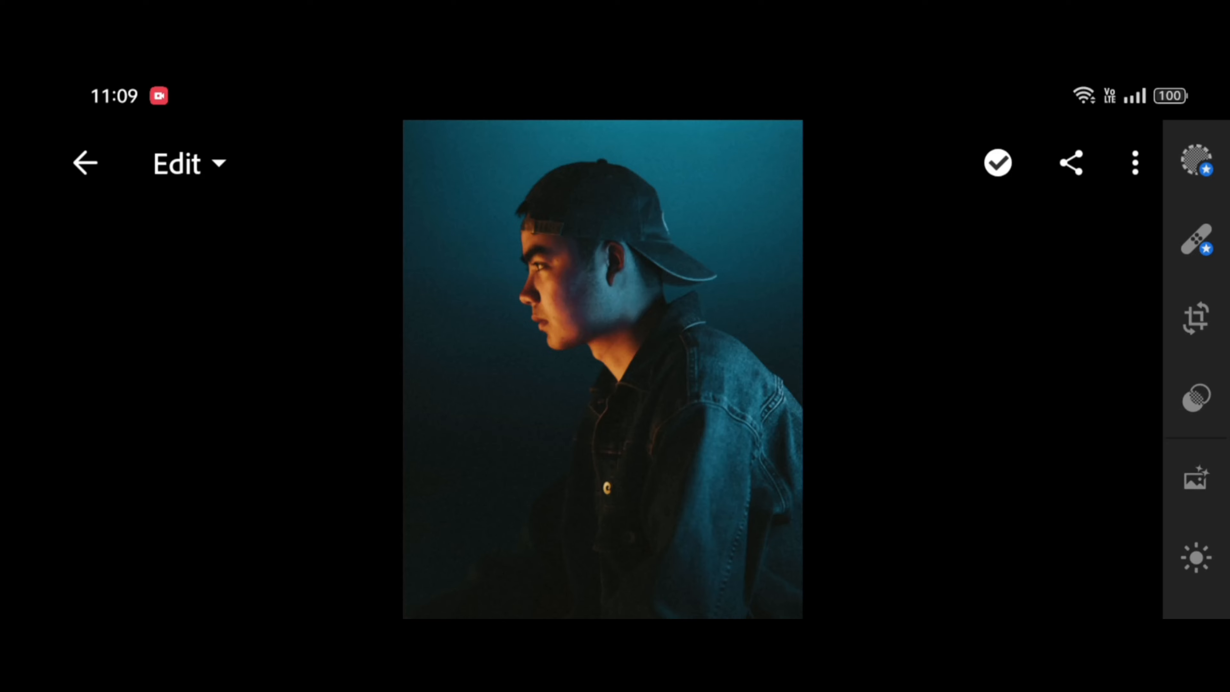
- Apply the 'insta blogger' user preset to the portrait and raise its amount to 128
click(1196, 396)
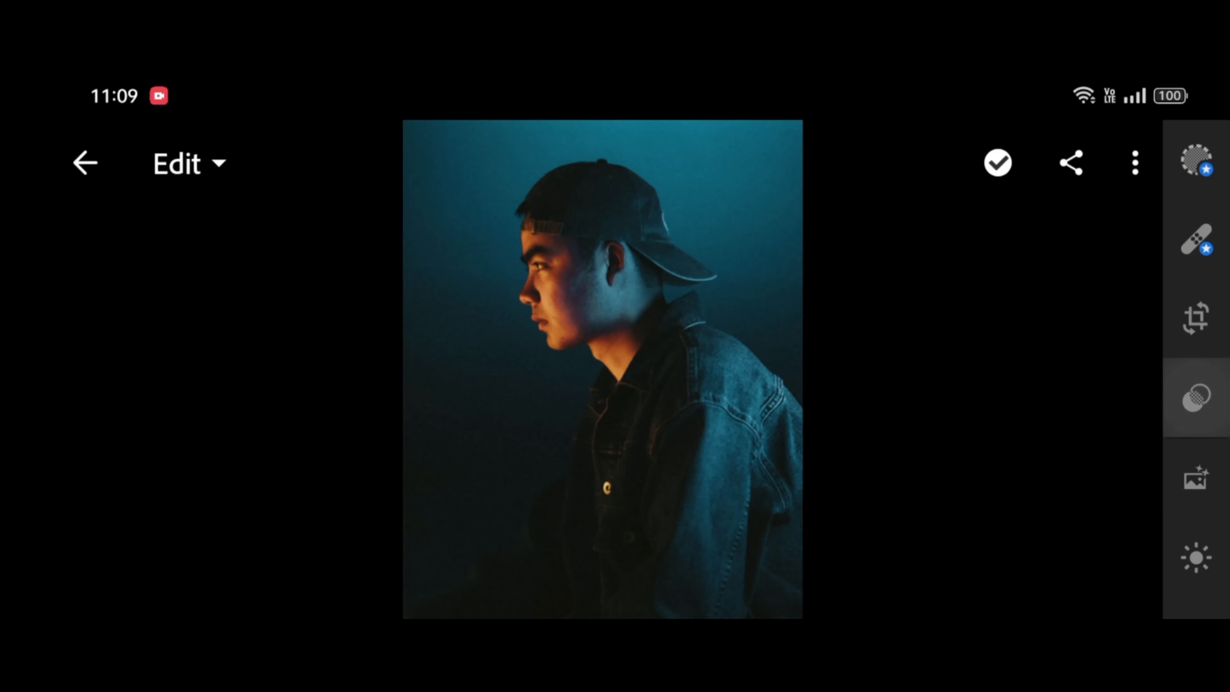
click(1195, 395)
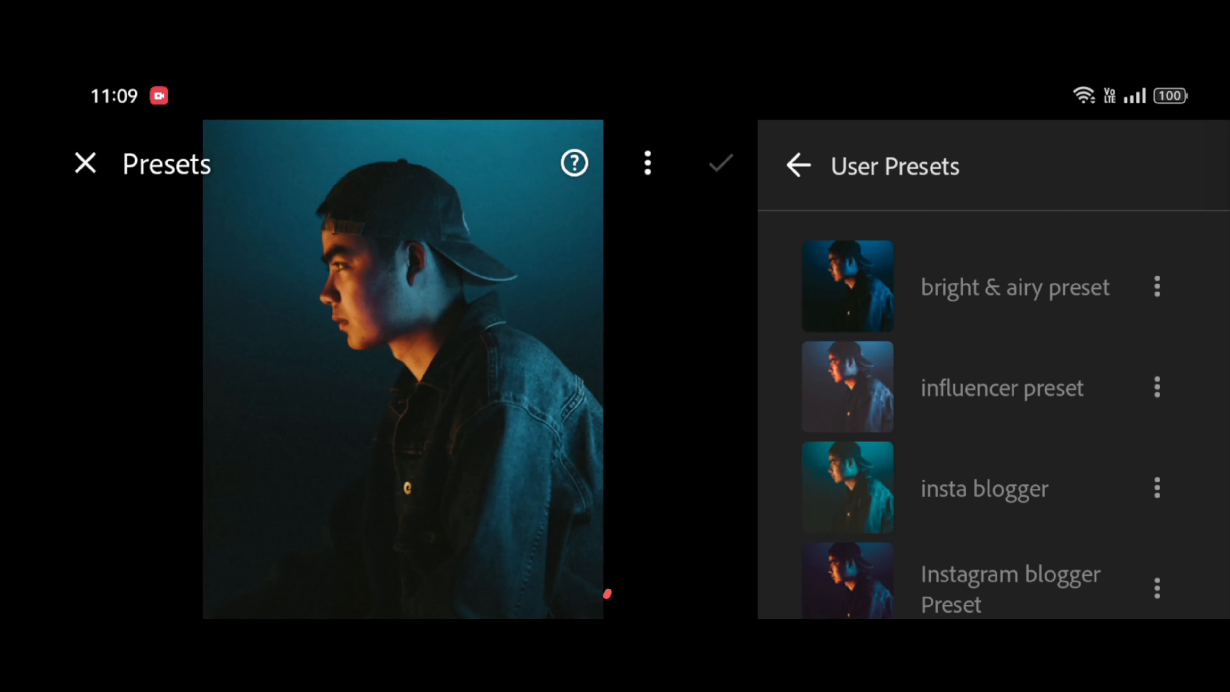
click(846, 487)
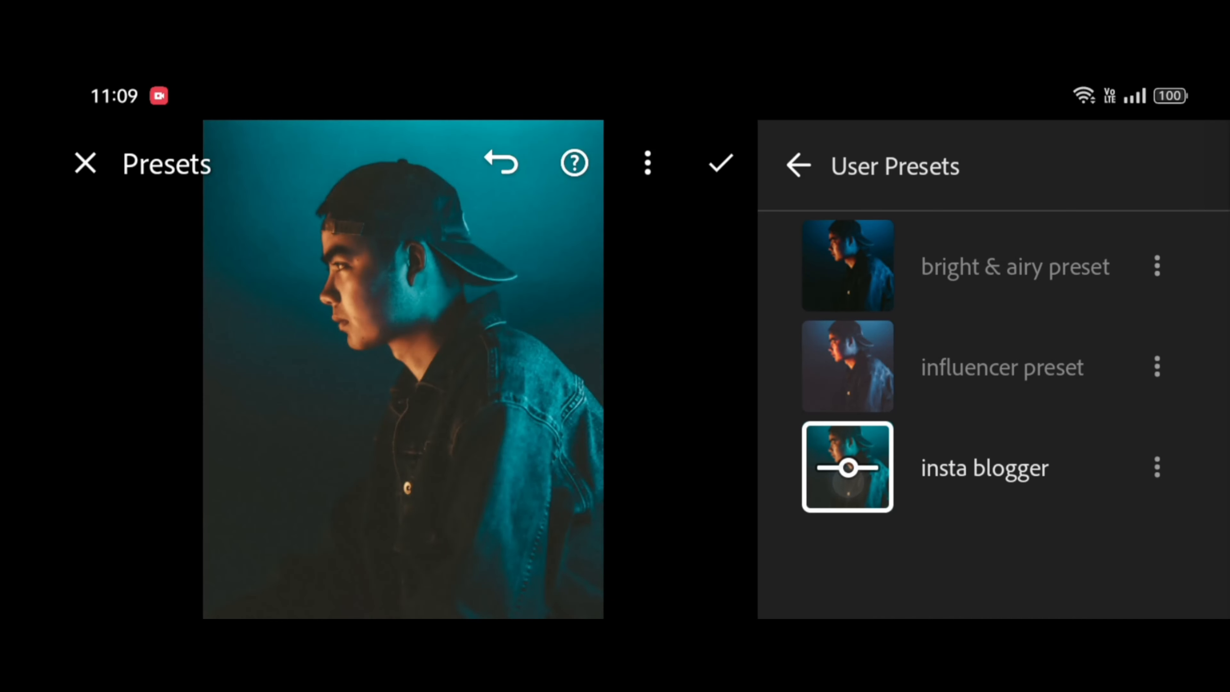
click(847, 467)
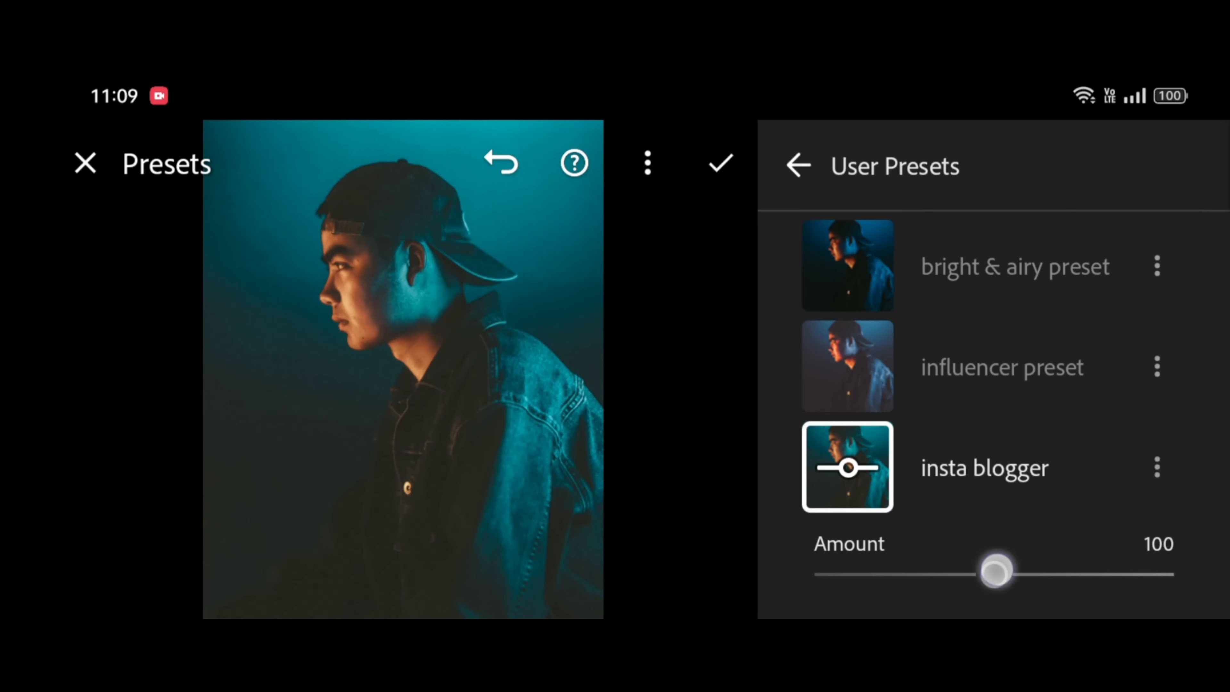
drag(995, 572, 1047, 573)
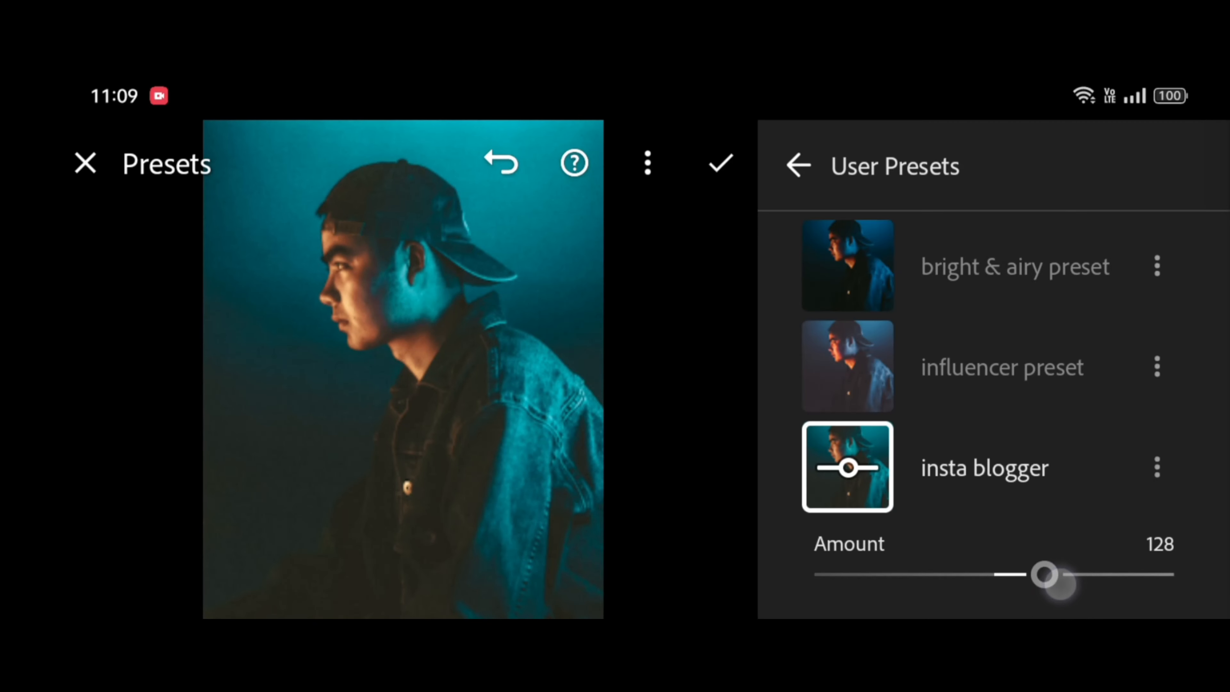